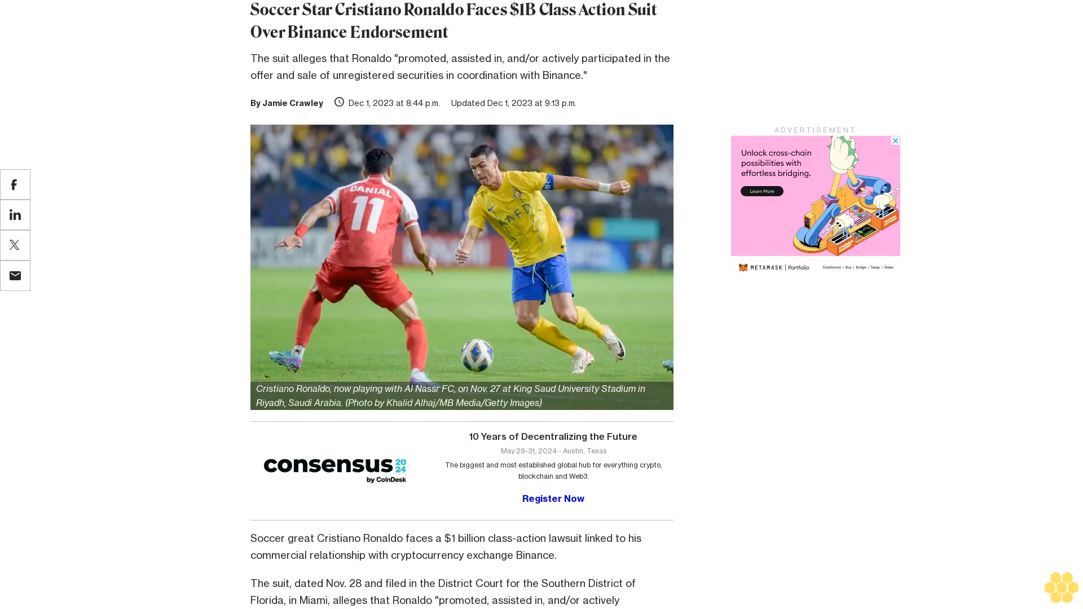
scroll("down", 3)
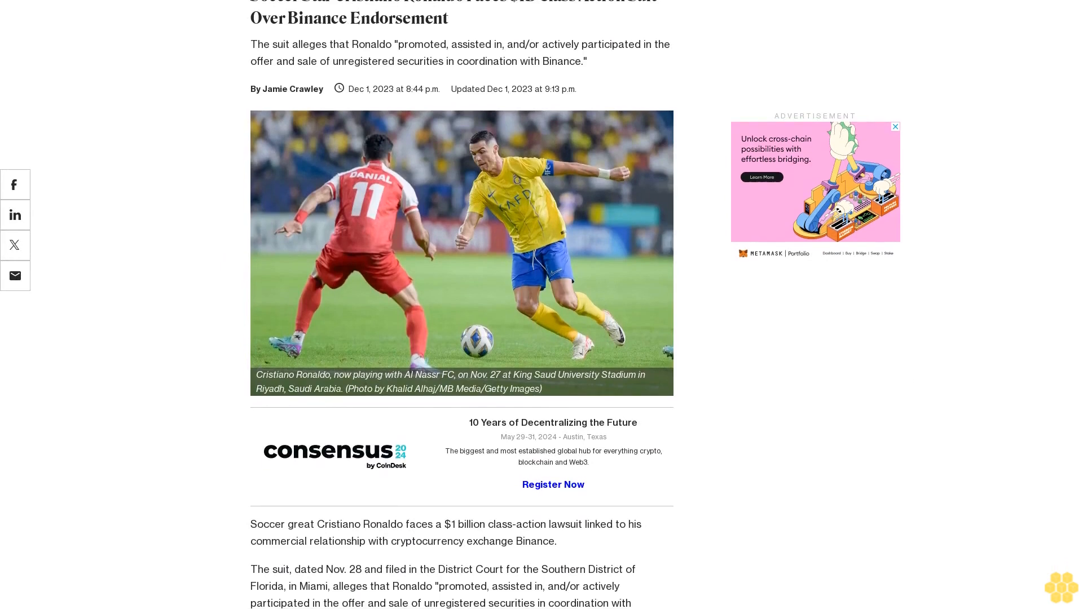
scroll("down", 3)
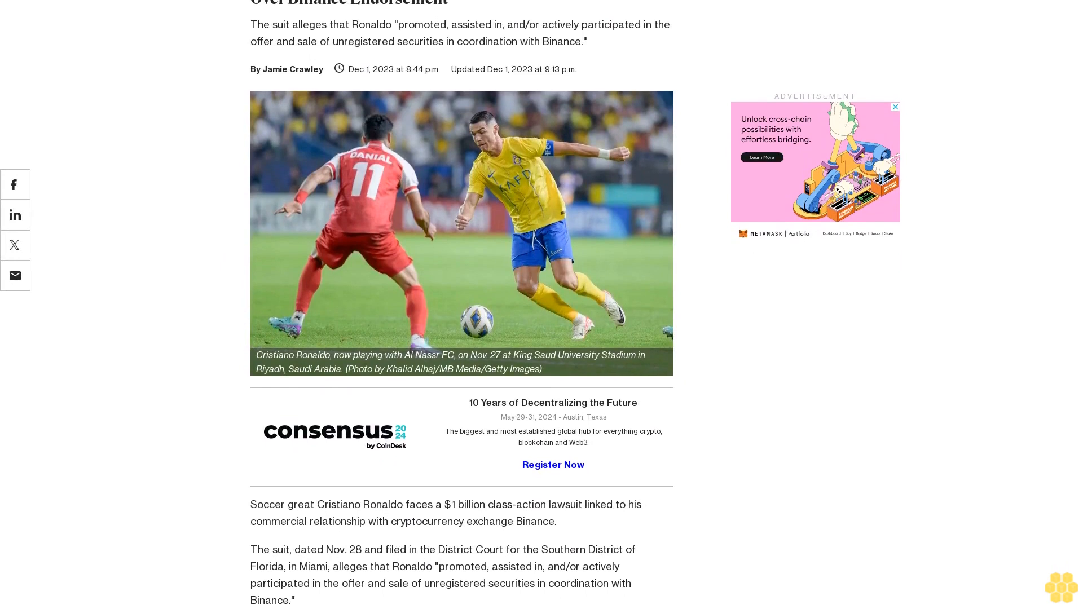
scroll("down", 3)
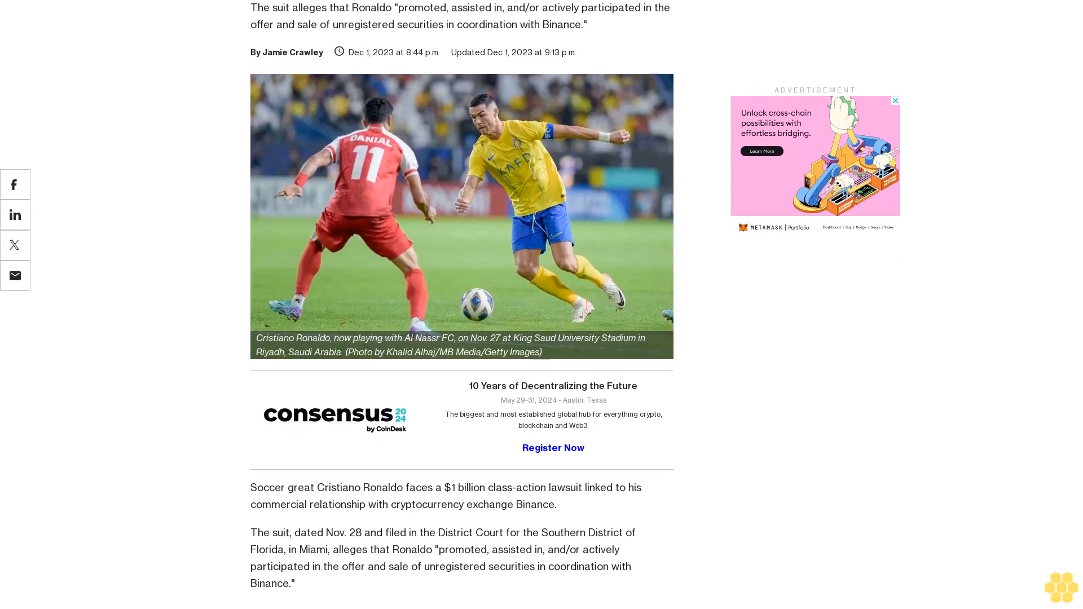
scroll("down", 3)
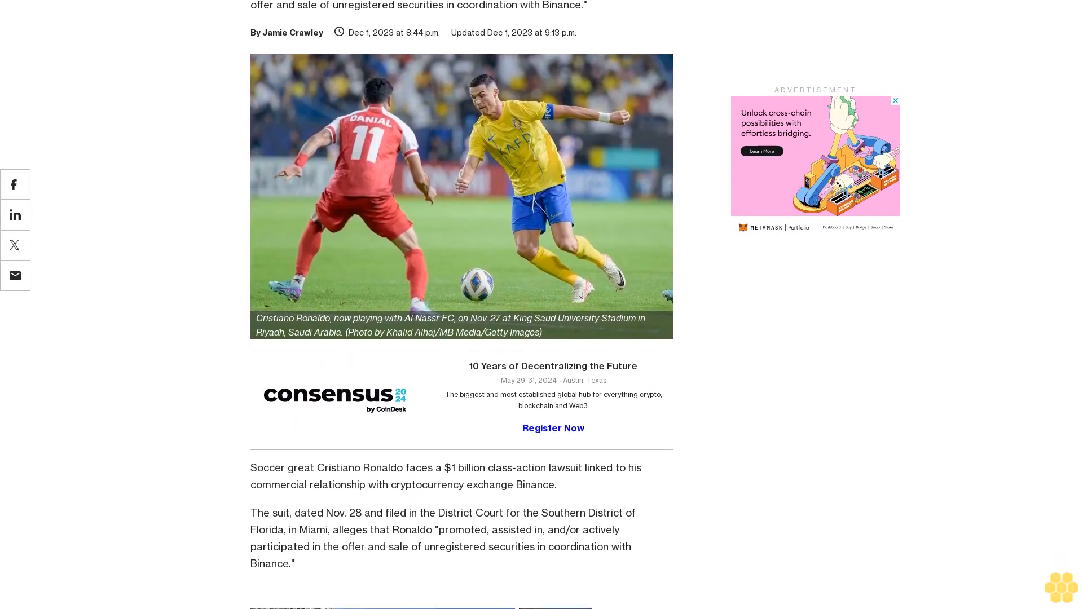
scroll("down", 3)
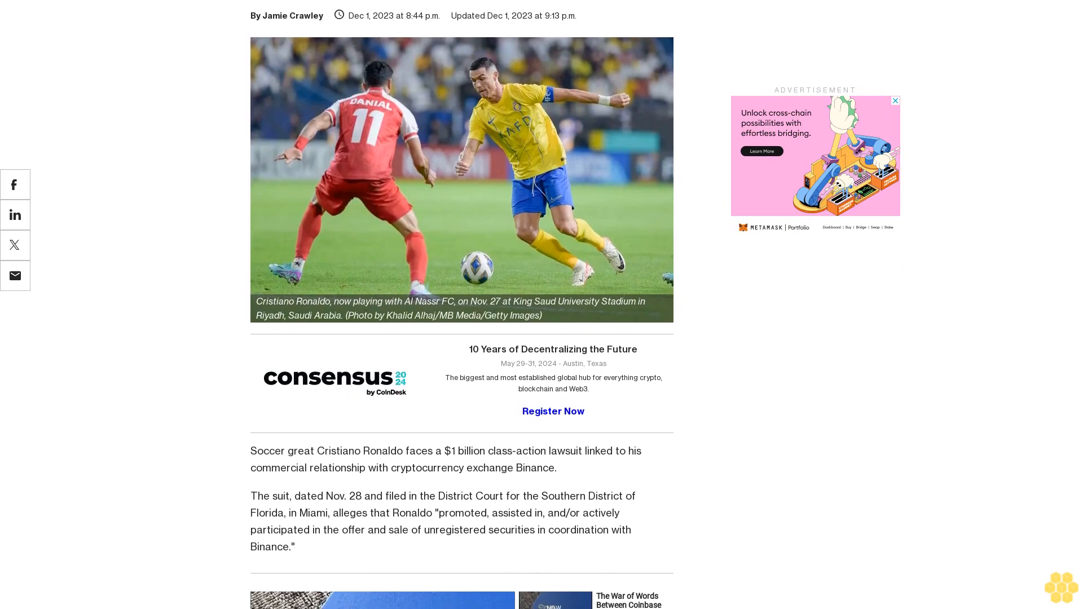
scroll("down", 3)
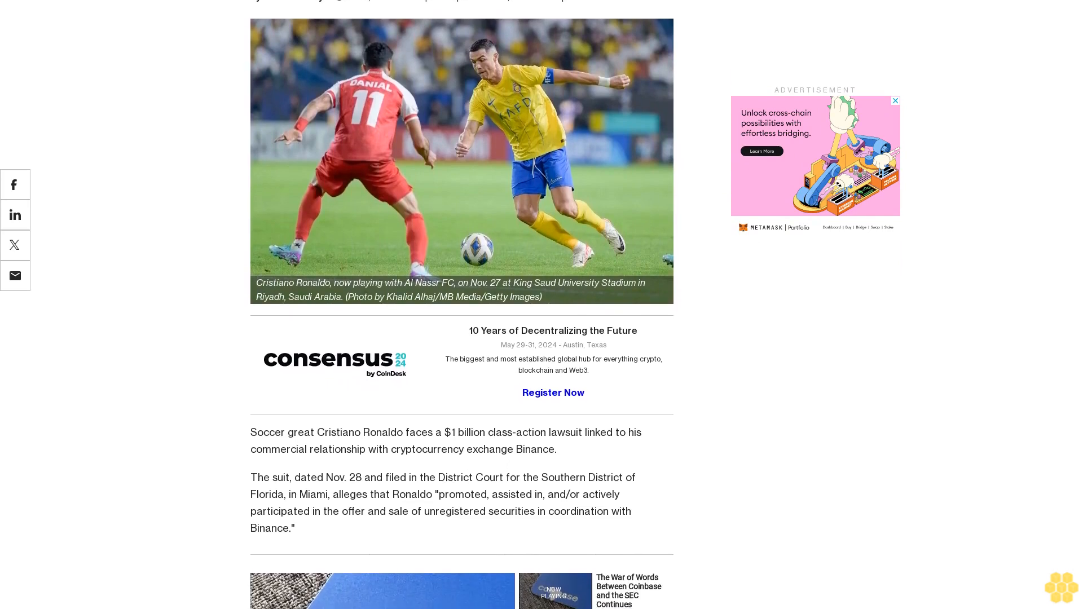
scroll("down", 3)
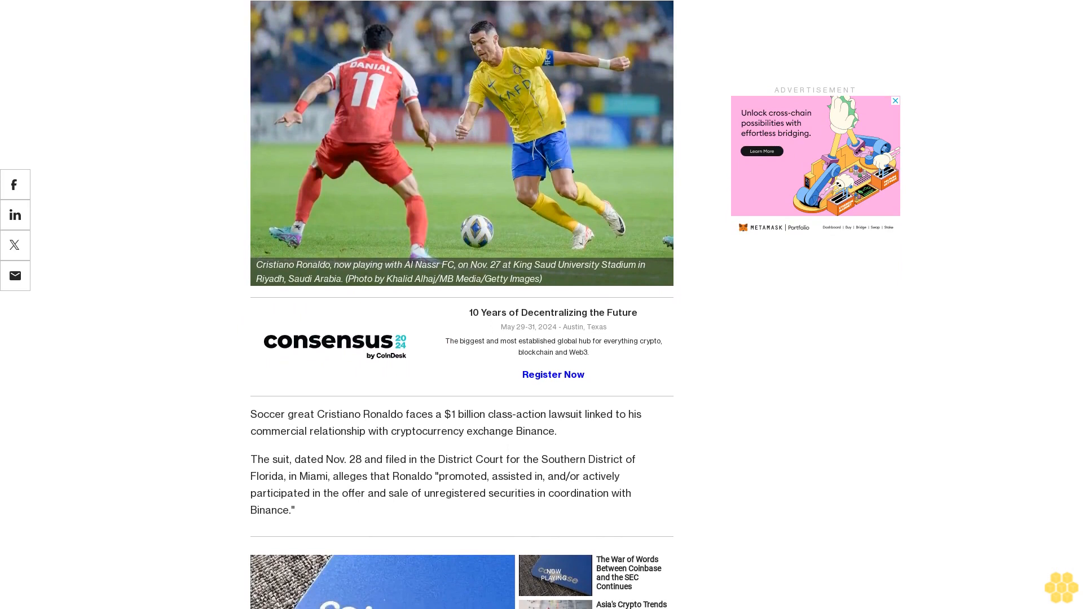
scroll("down", 3)
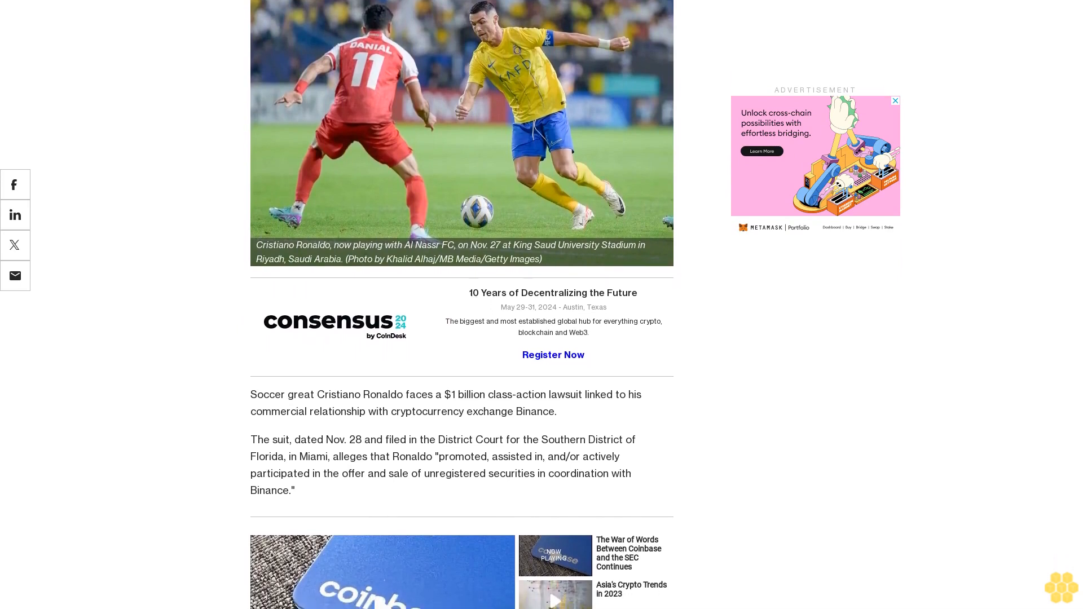
scroll("down", 3)
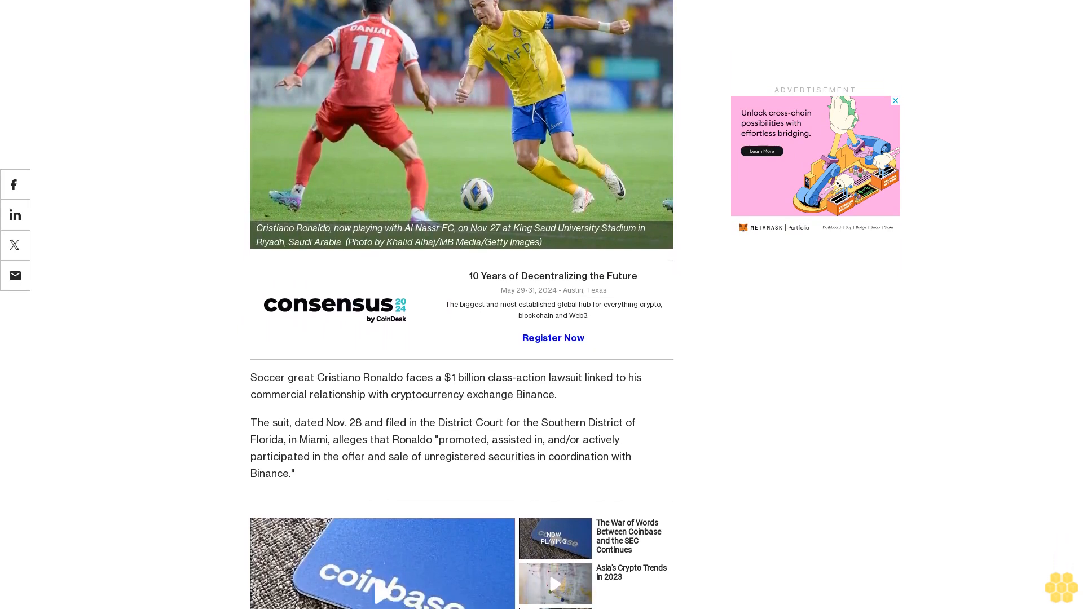
scroll("down", 3)
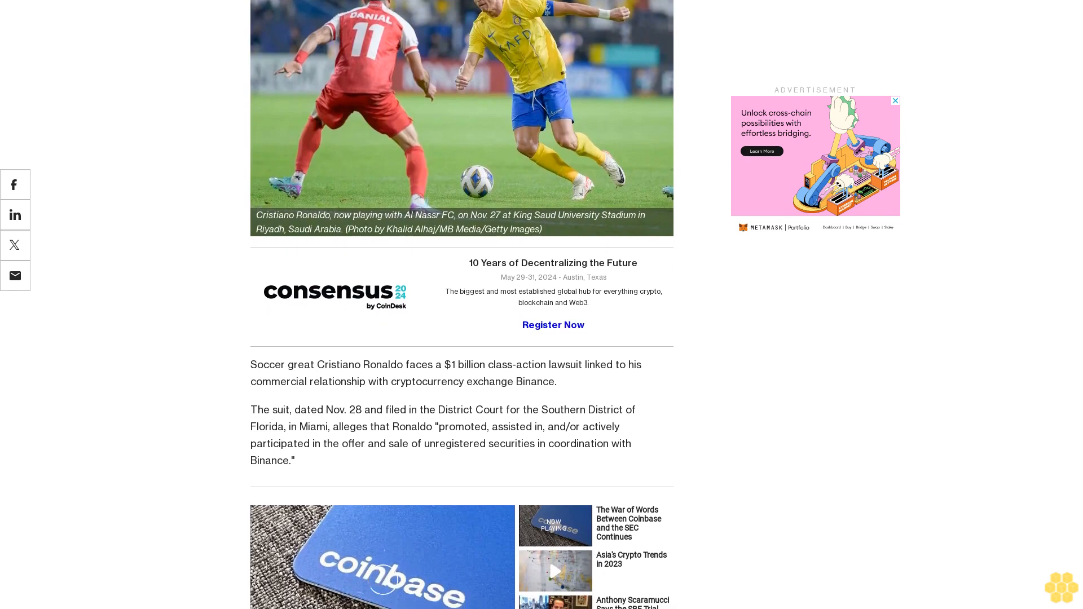
scroll("down", 3)
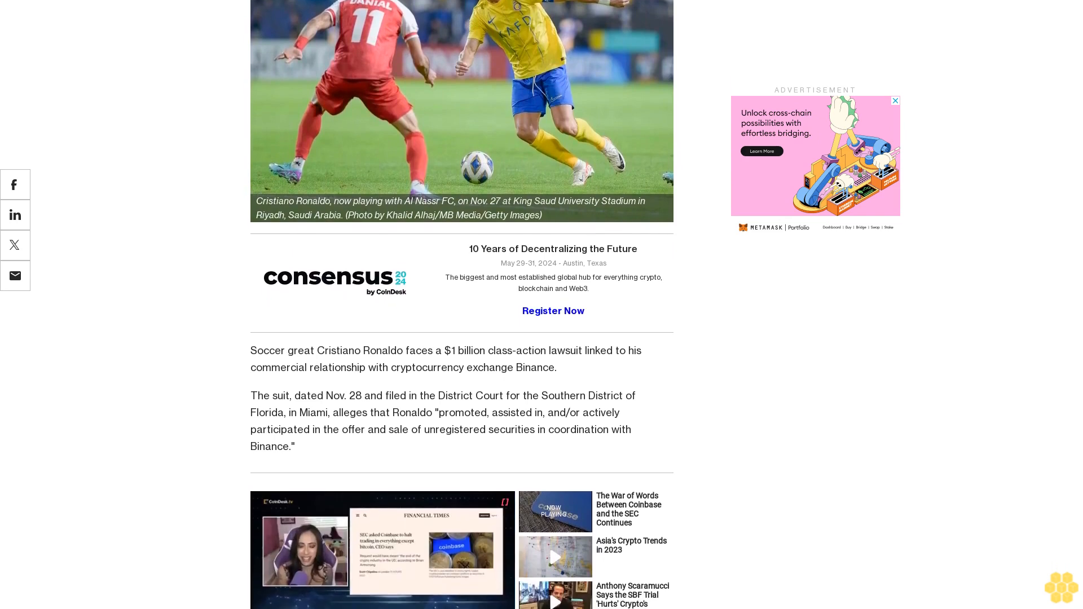
scroll("down", 3)
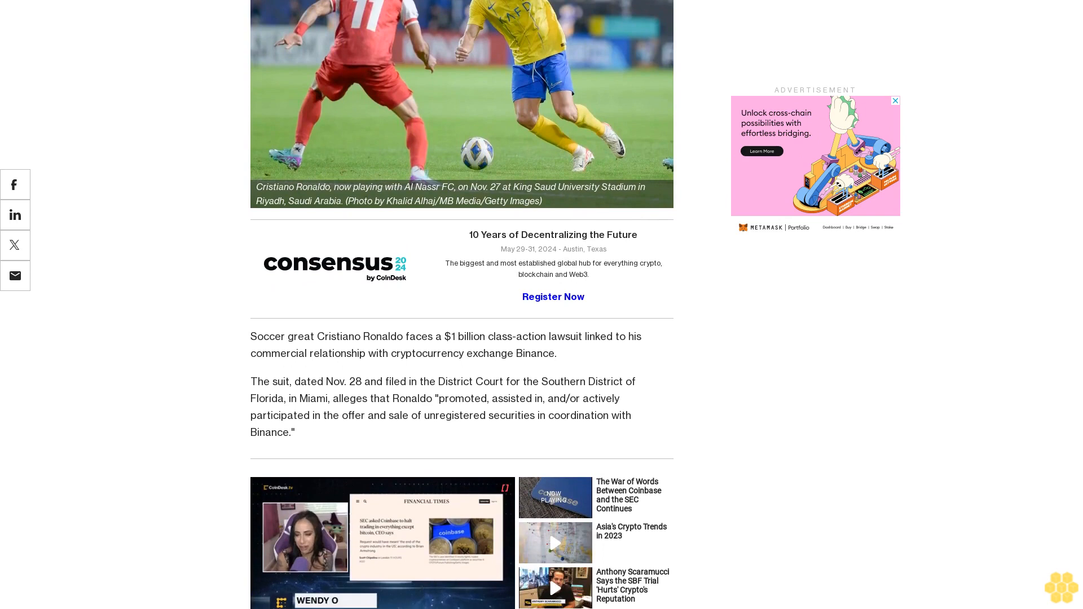
scroll("down", 3)
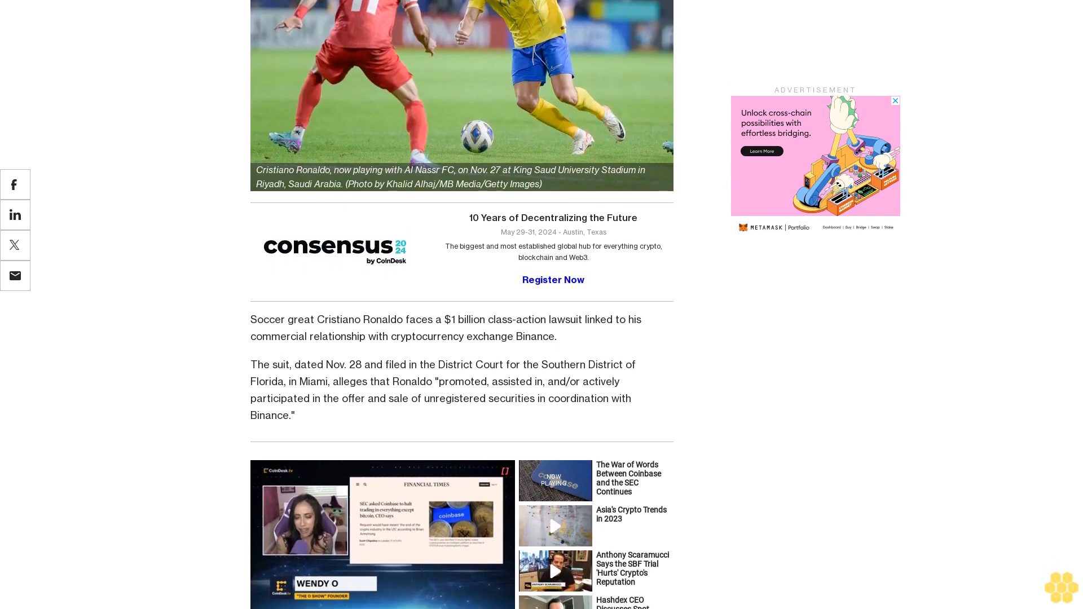
scroll("down", 3)
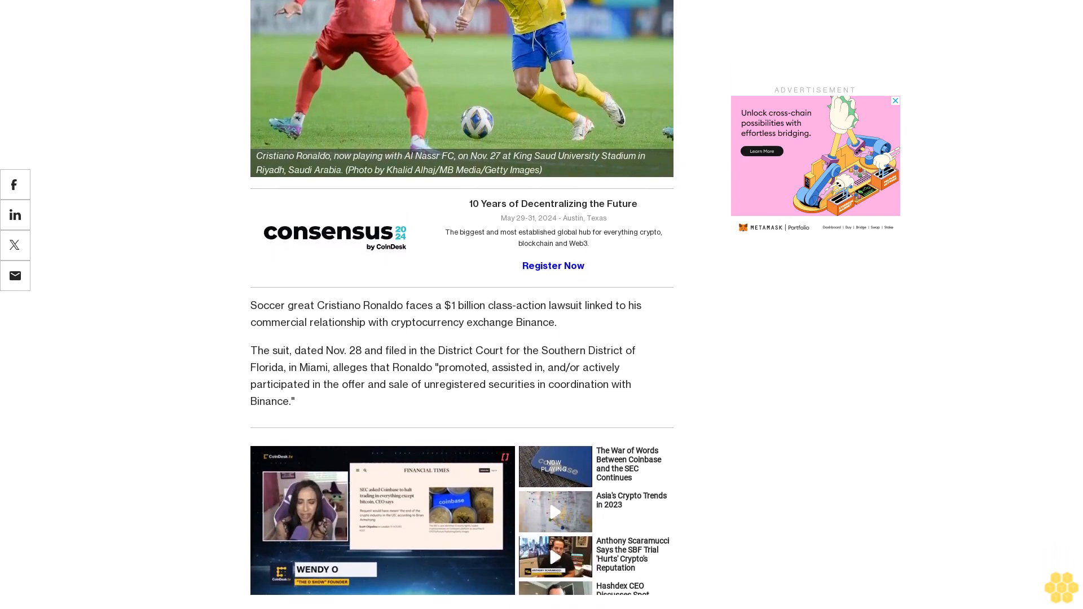
scroll("down", 3)
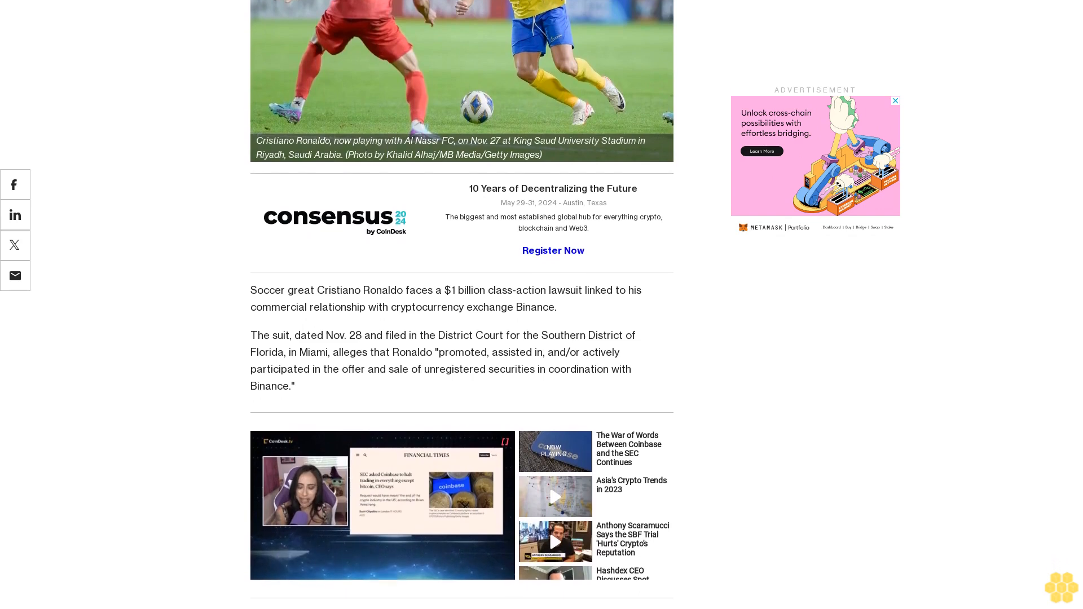
scroll("down", 3)
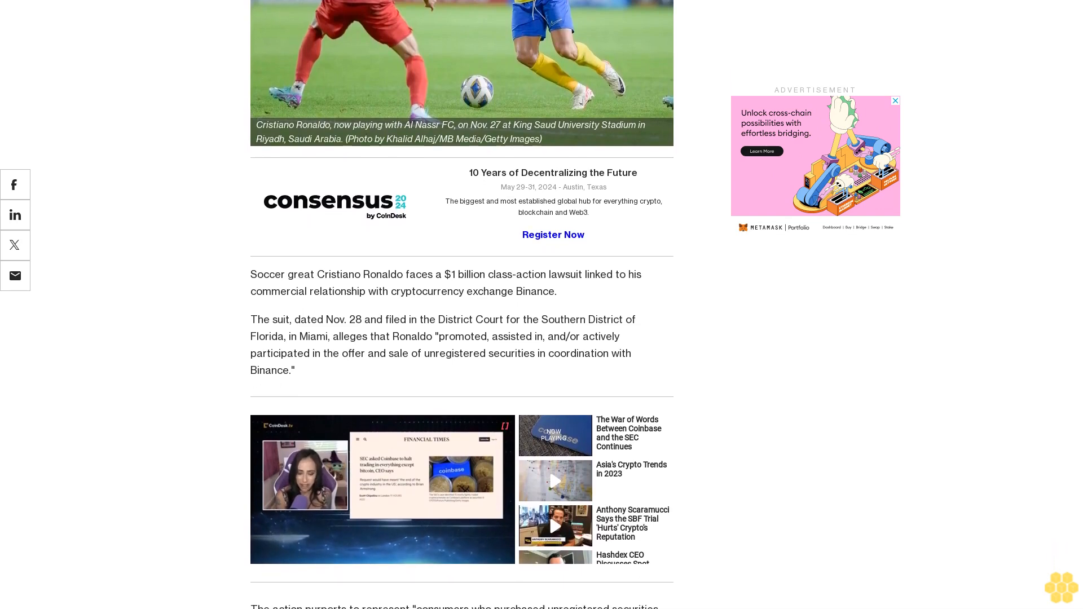
scroll("down", 3)
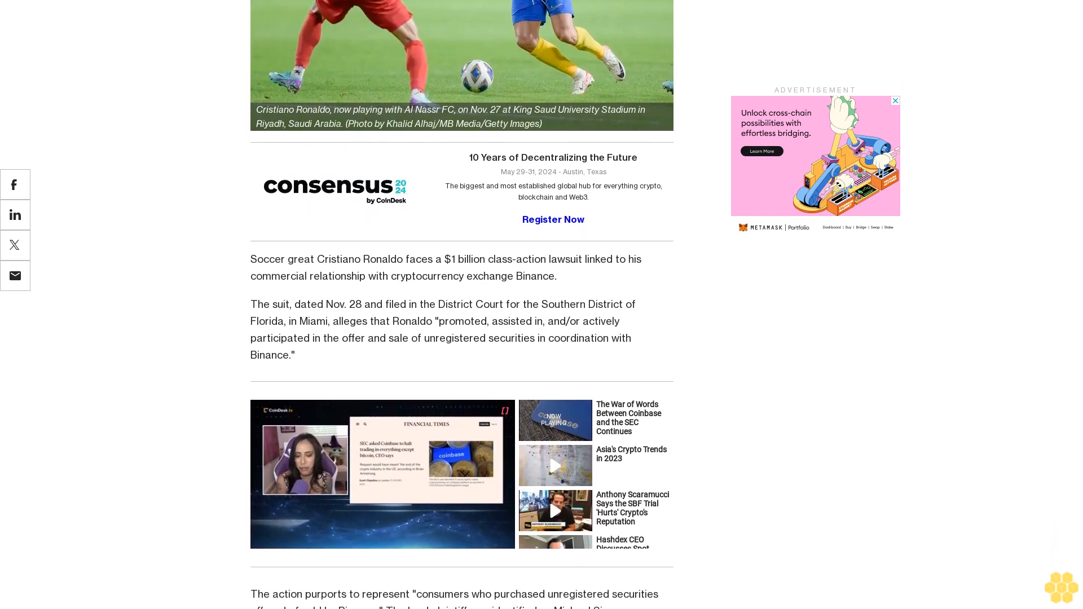
scroll("down", 3)
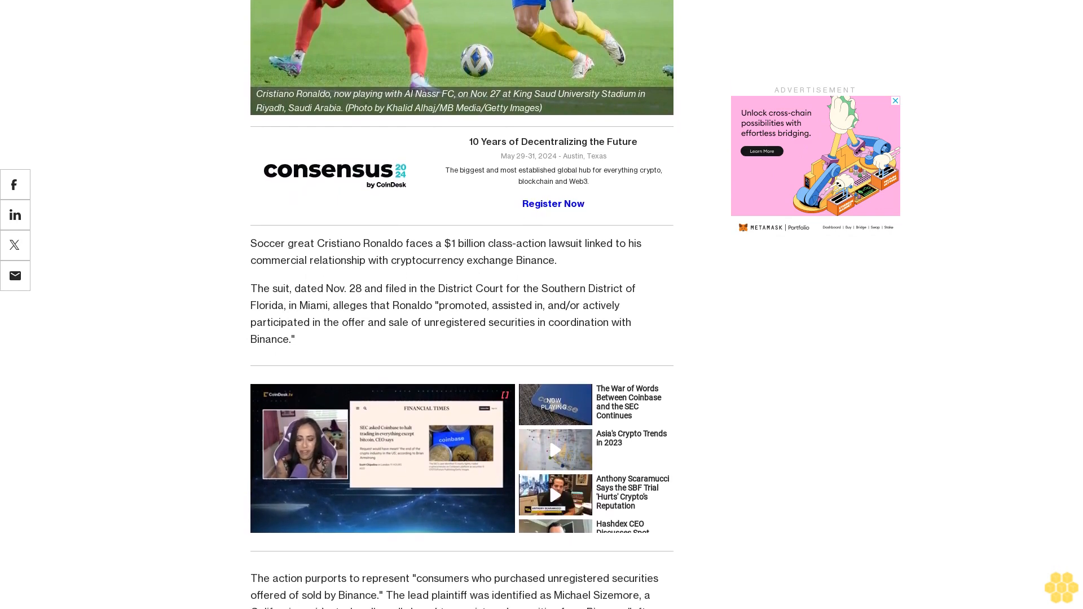
scroll("down", 3)
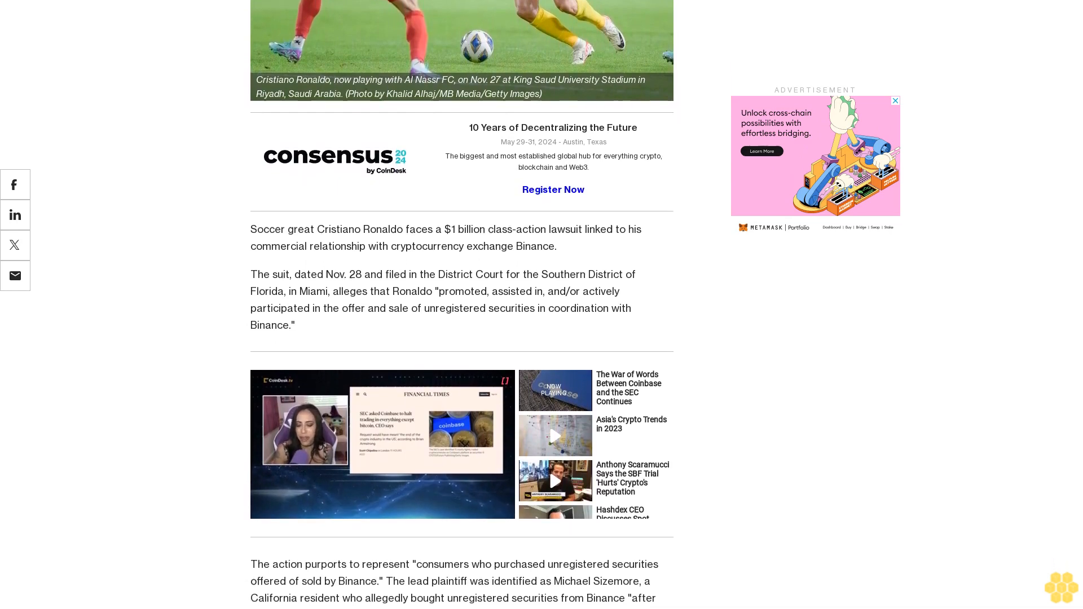
scroll("down", 3)
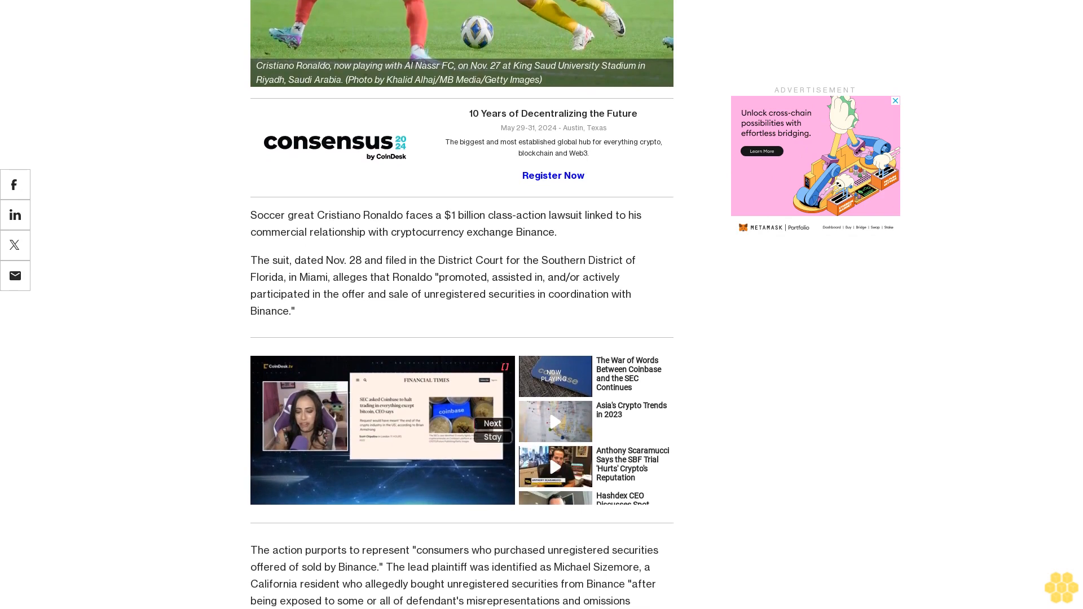
scroll("down", 3)
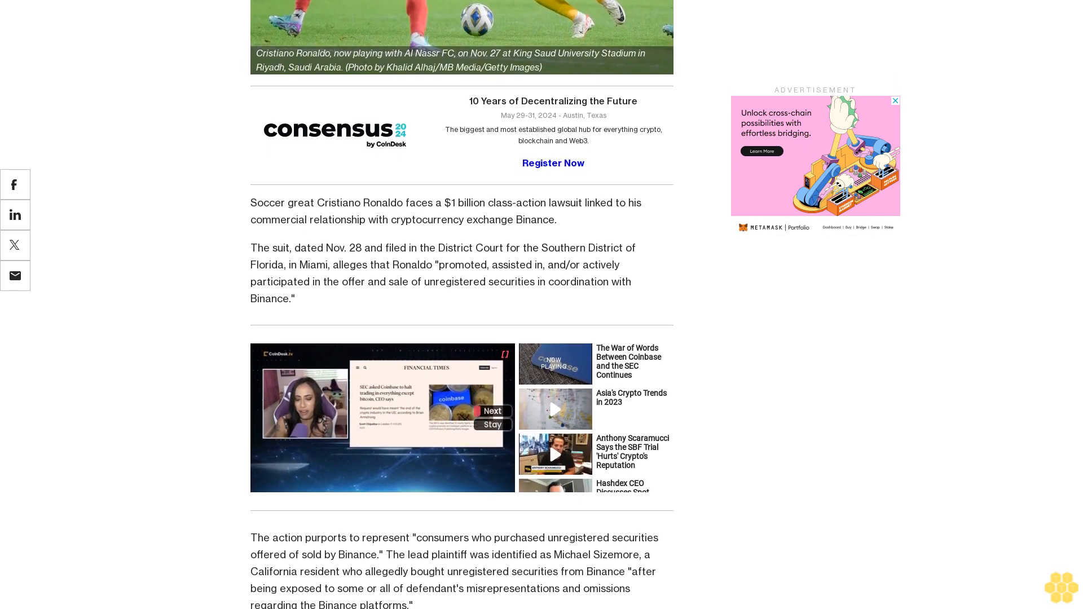
scroll("down", 3)
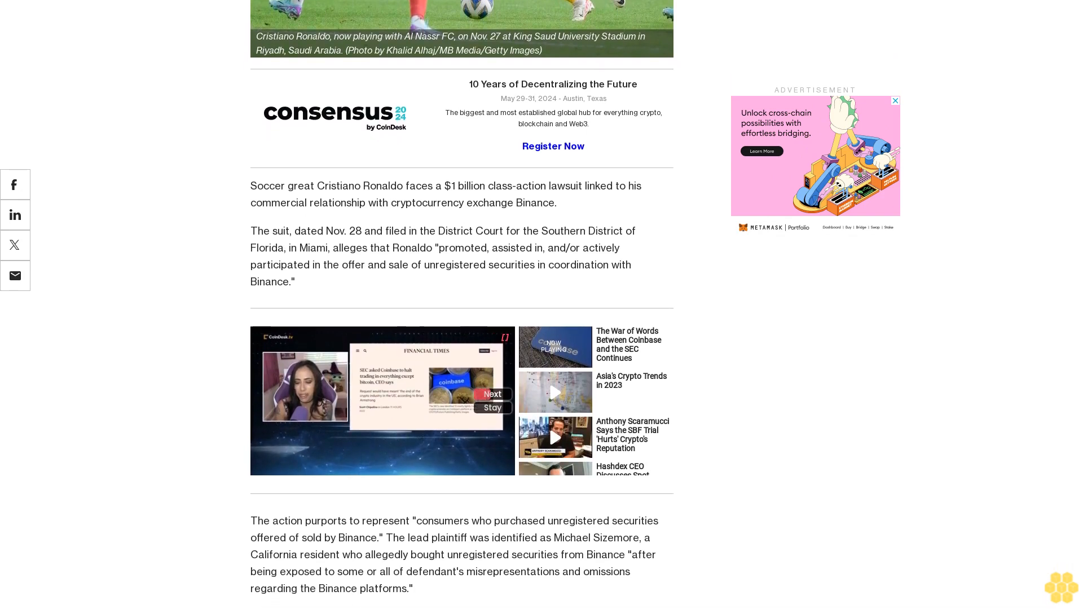
scroll("down", 3)
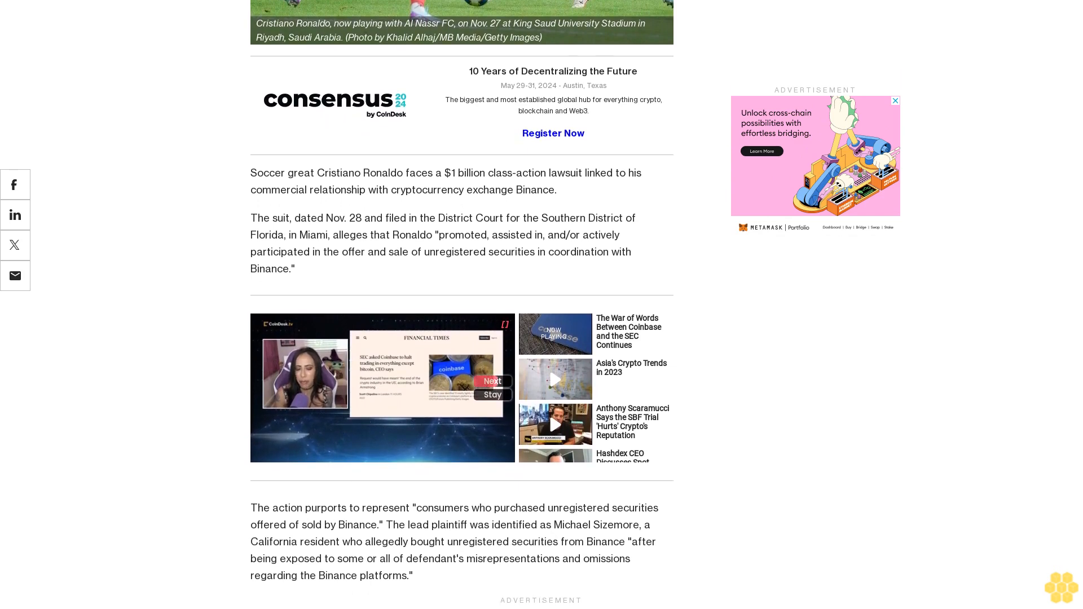
scroll("down", 3)
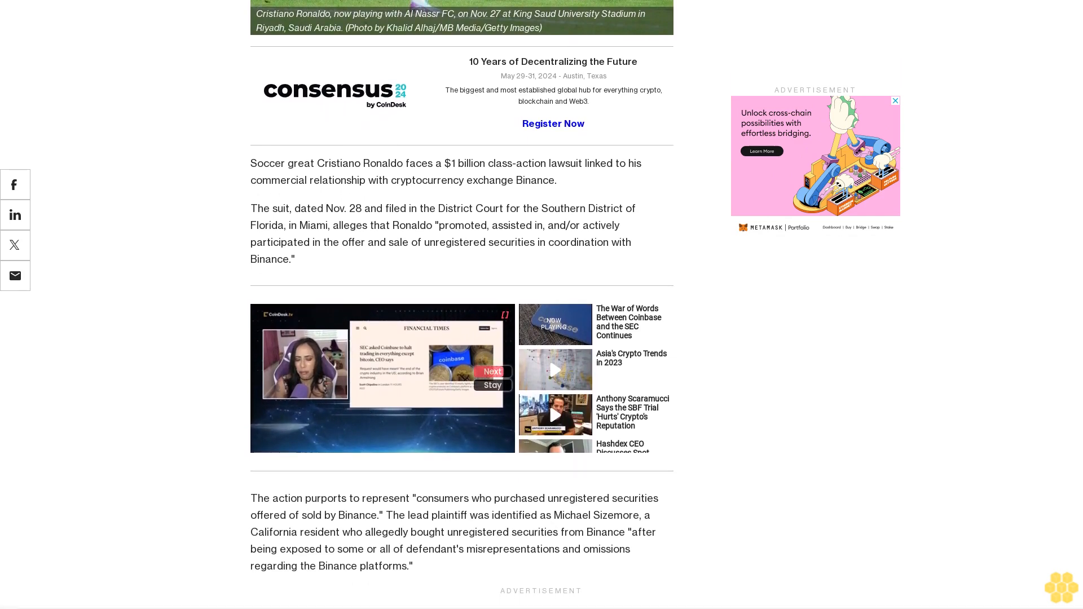
scroll("down", 3)
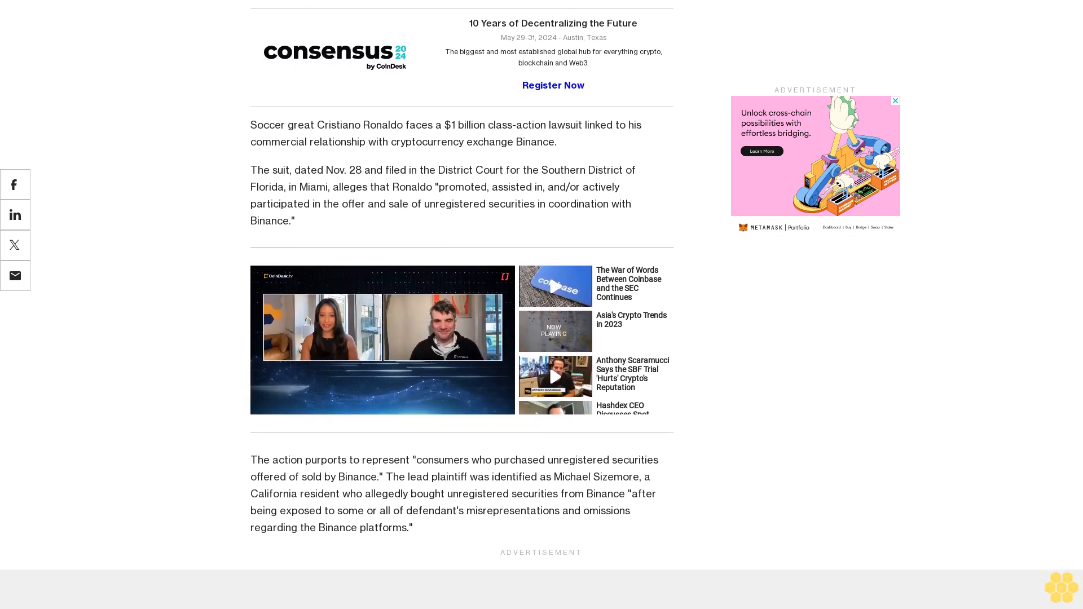
scroll("down", 3)
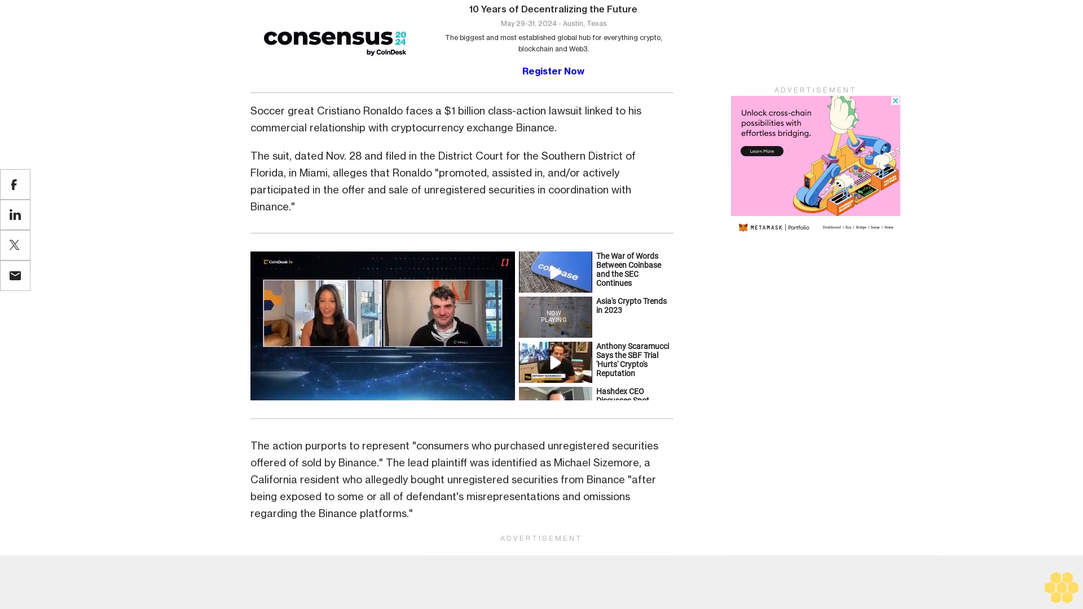
scroll("down", 3)
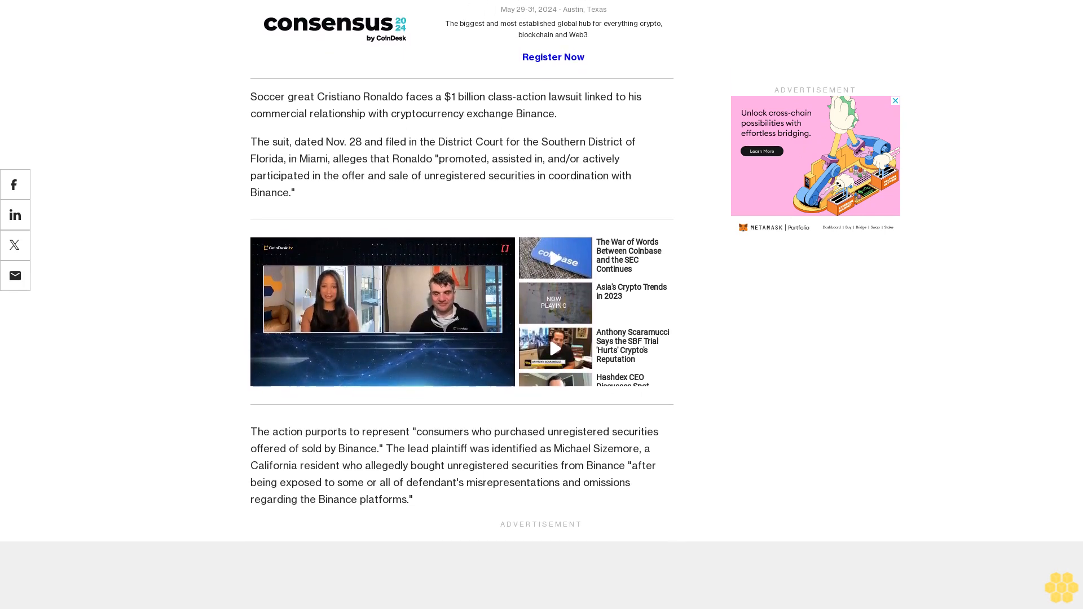
scroll("down", 3)
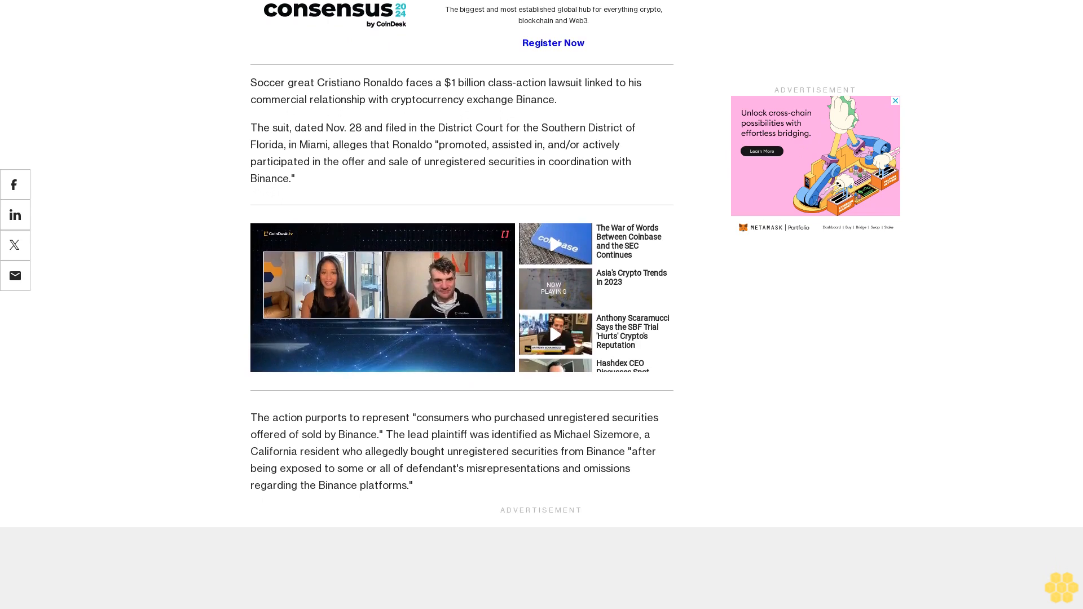
scroll("down", 3)
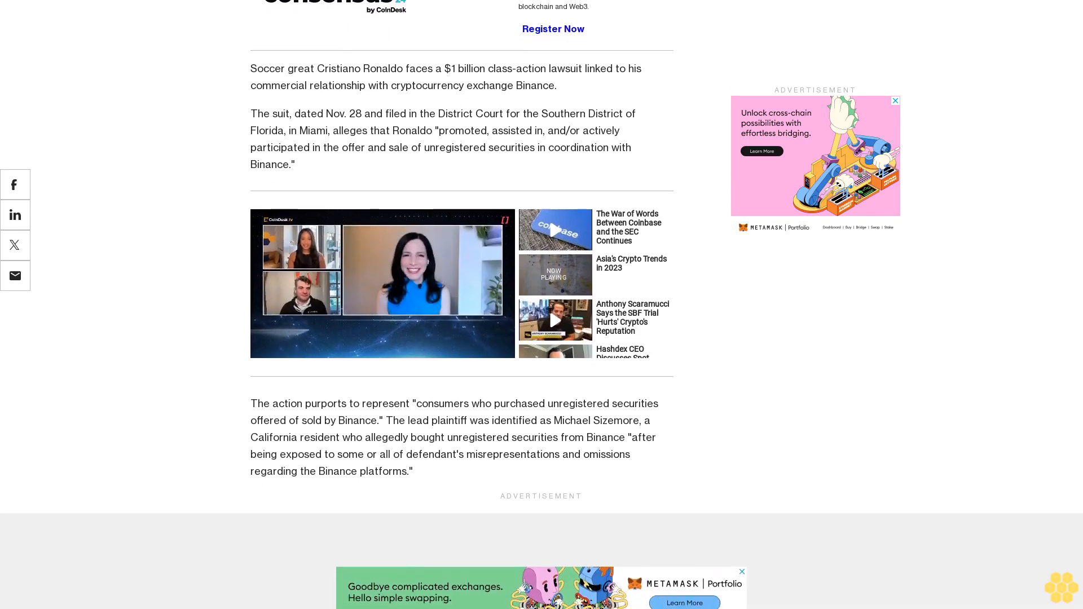
scroll("down", 3)
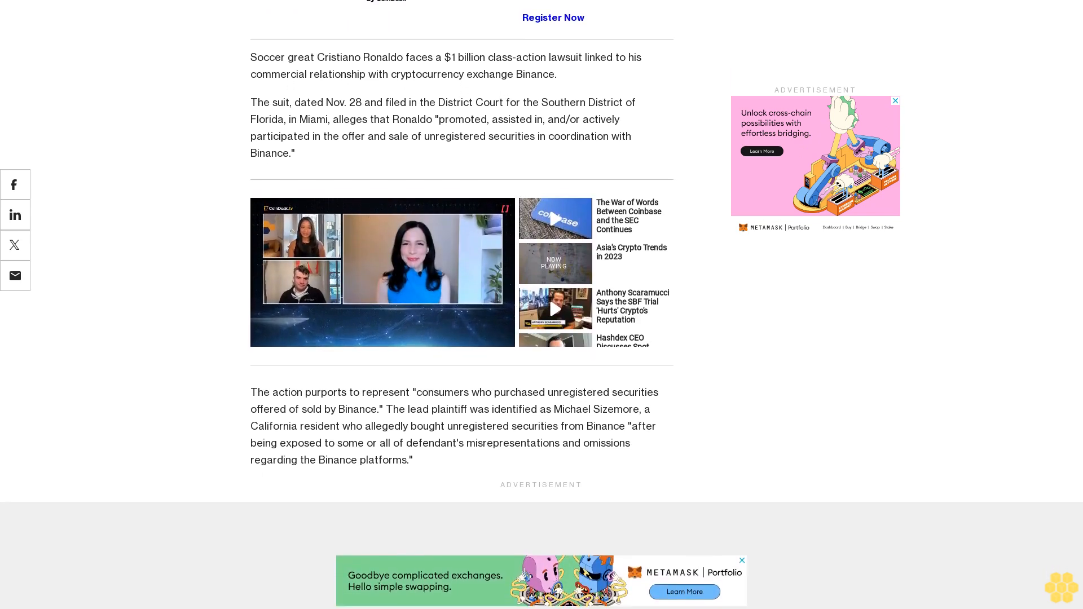
scroll("down", 3)
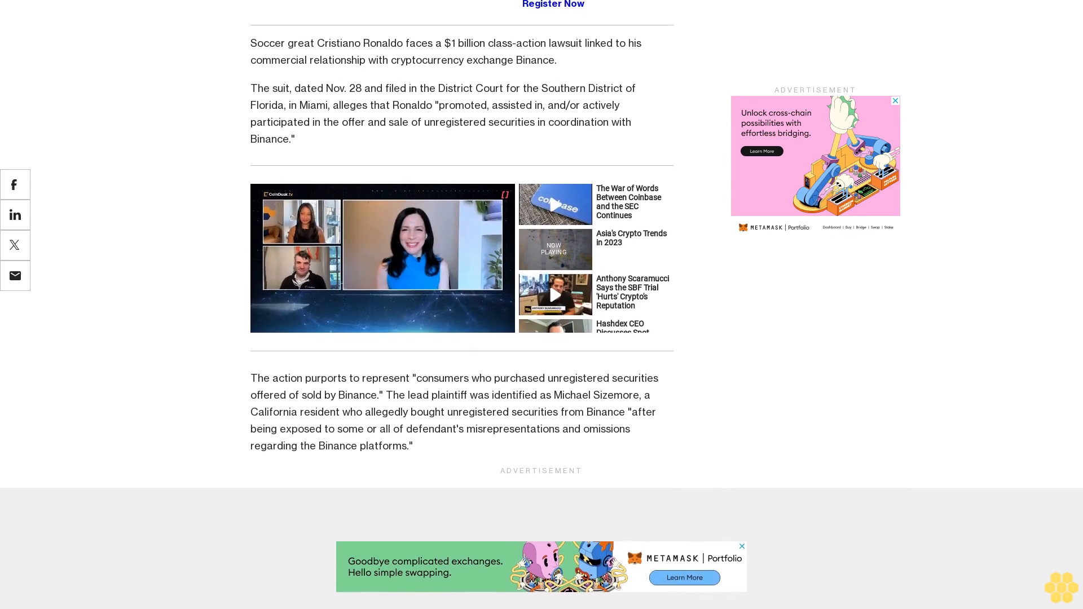
scroll("down", 3)
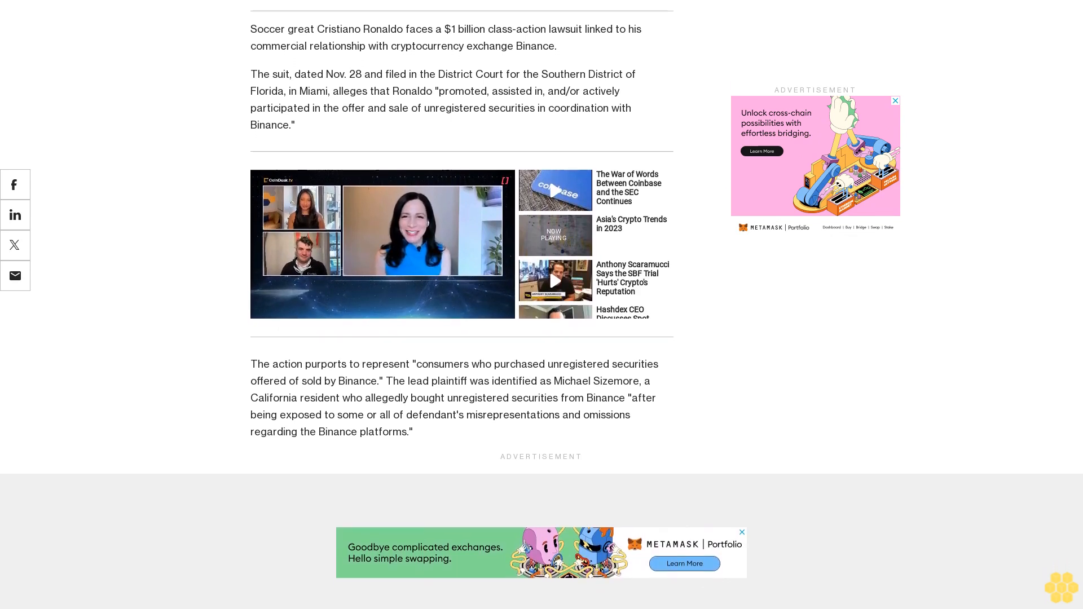
scroll("down", 3)
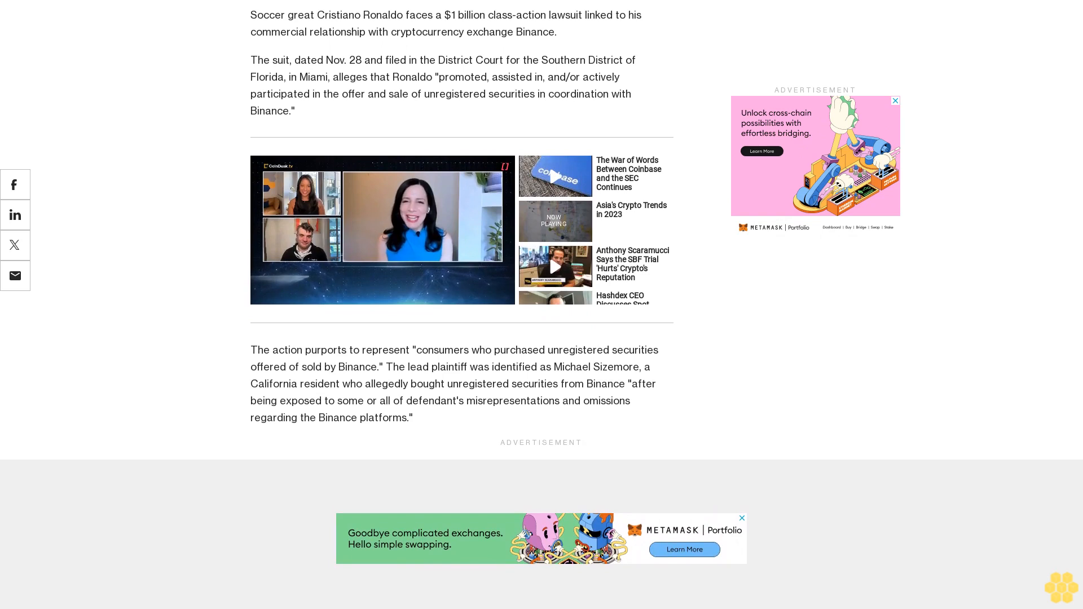
scroll("down", 3)
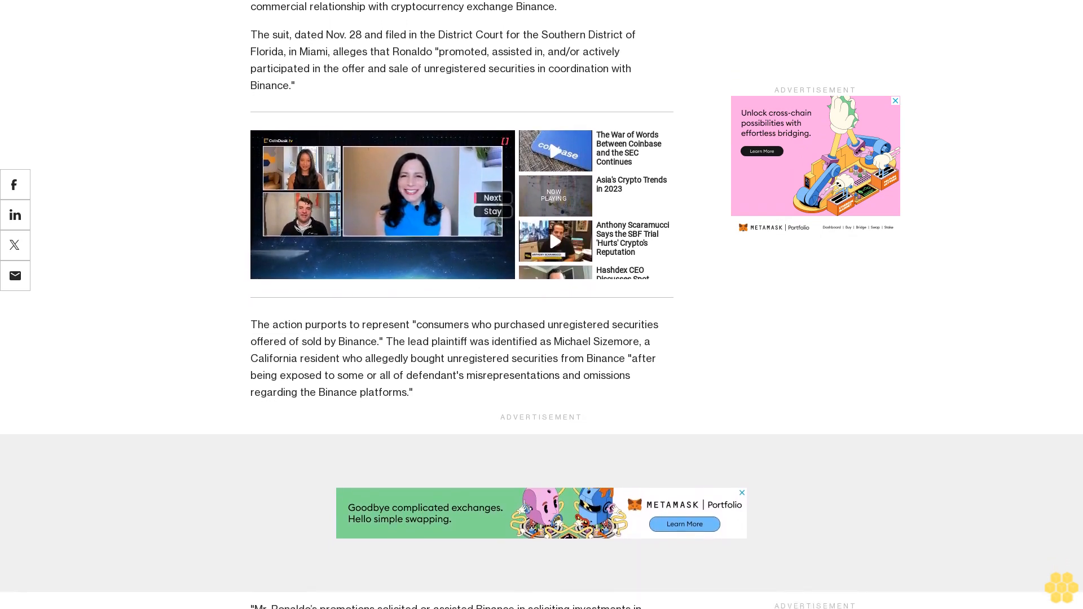
scroll("down", 3)
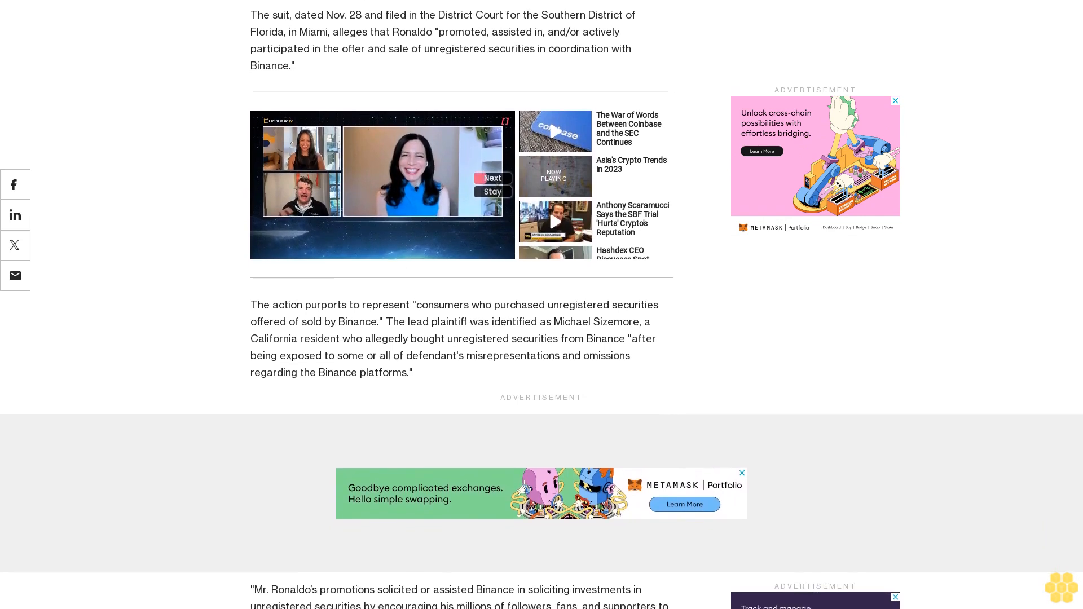
scroll("down", 3)
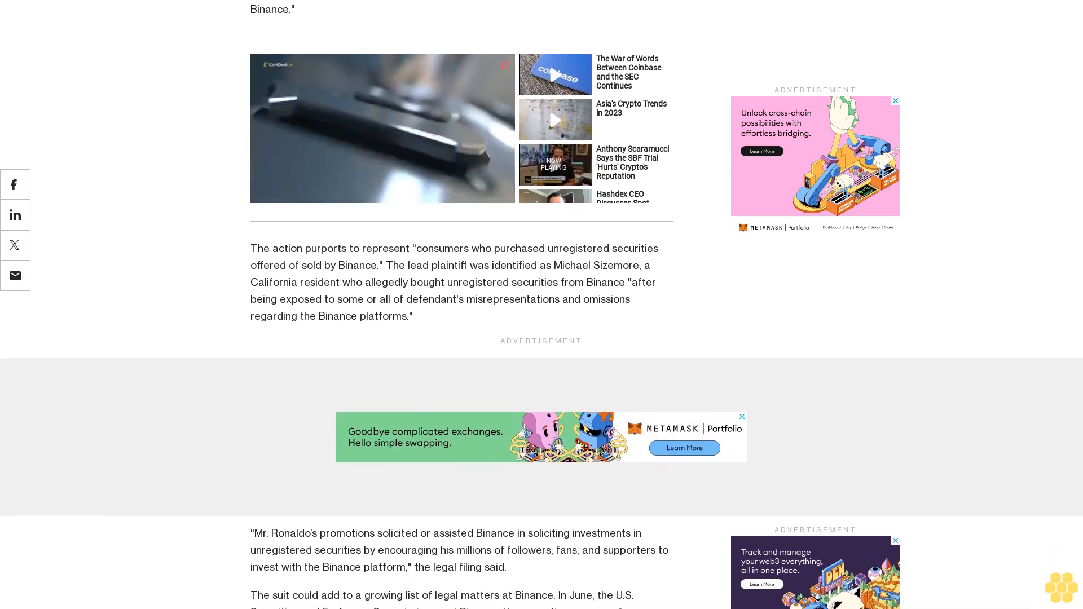
scroll("down", 3)
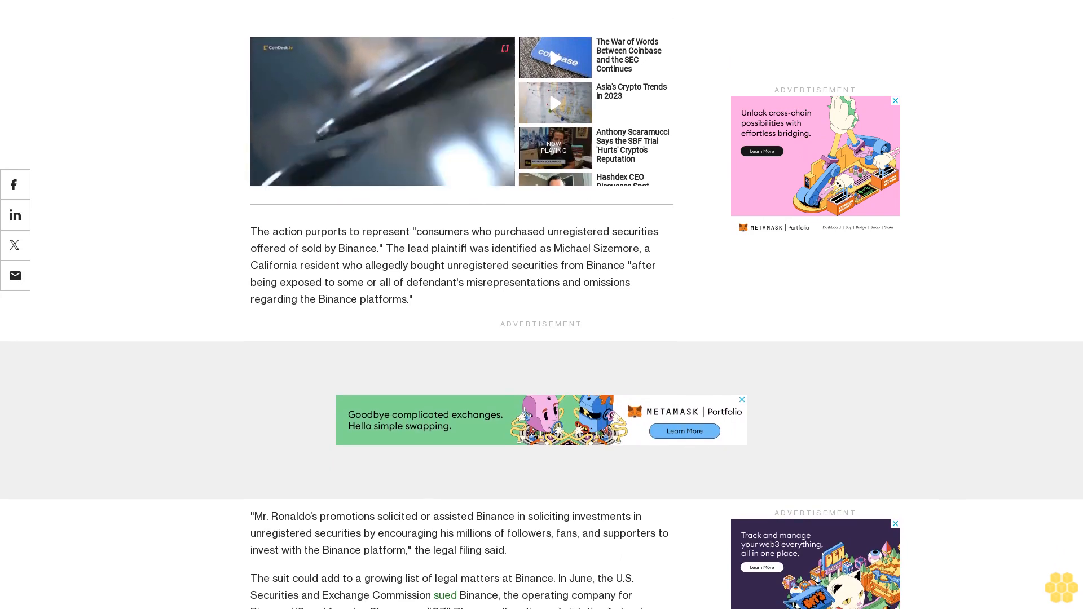
scroll("down", 3)
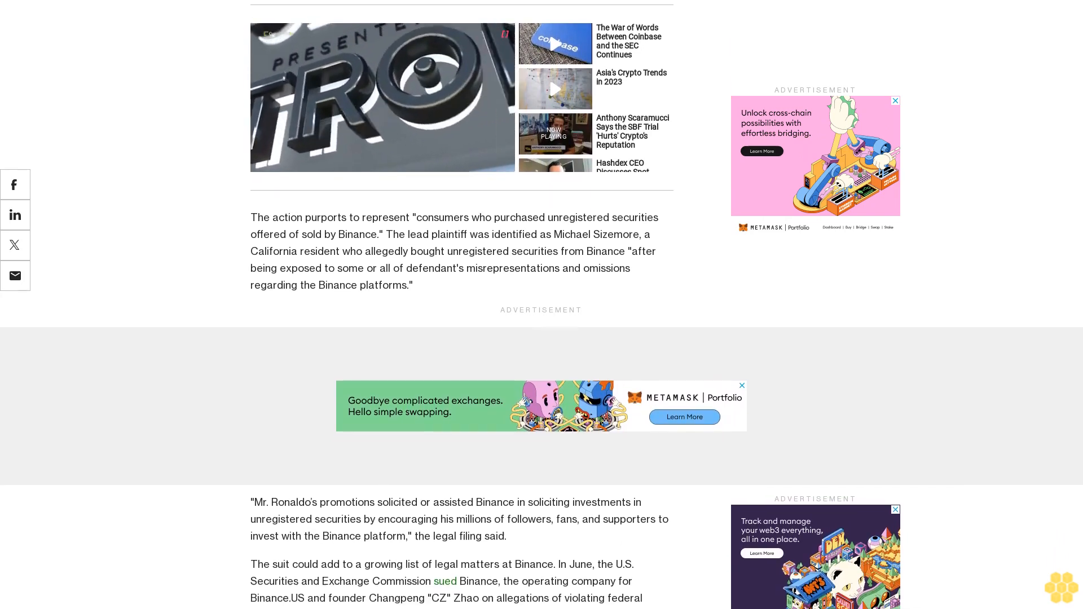
scroll("down", 3)
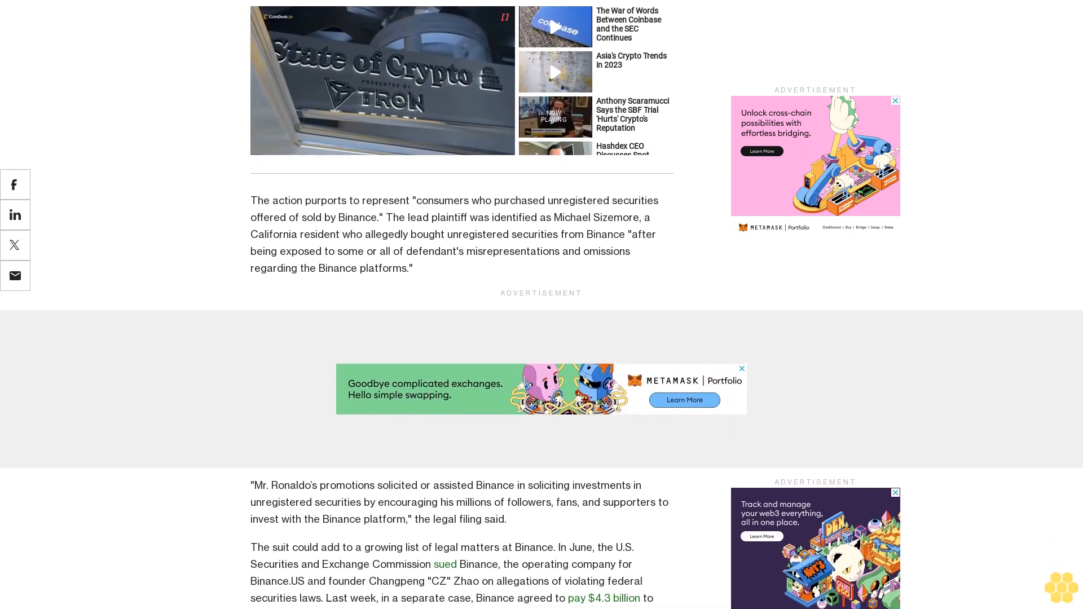
scroll("down", 3)
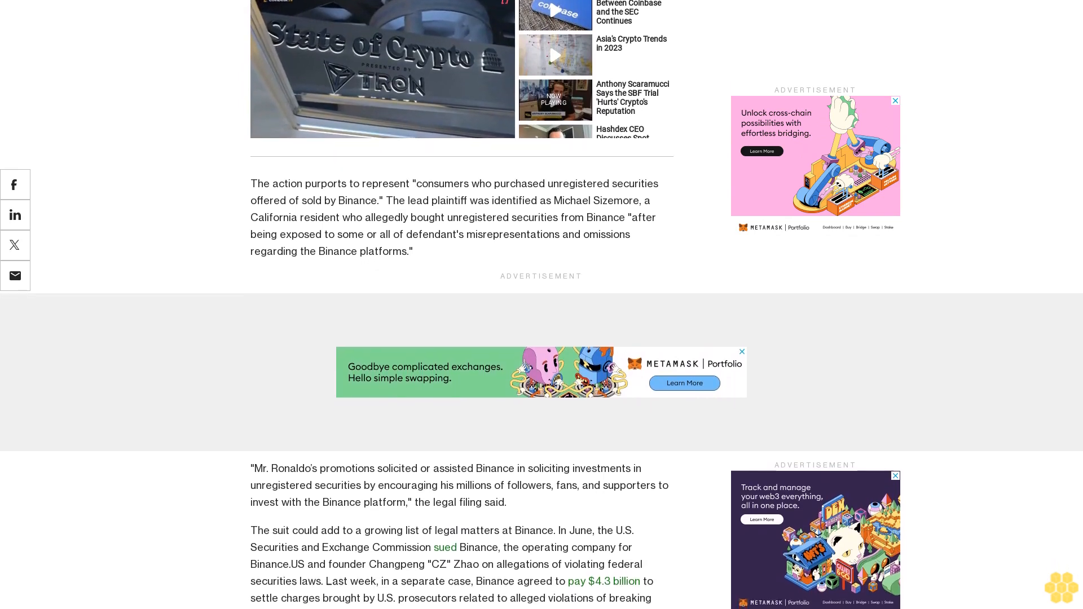
scroll("down", 3)
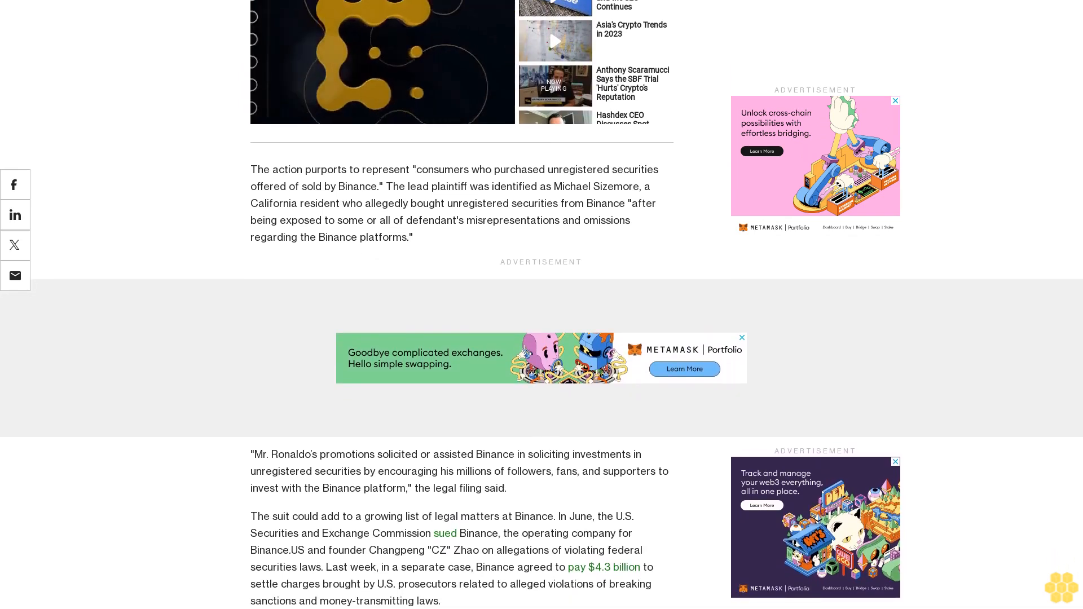
scroll("down", 3)
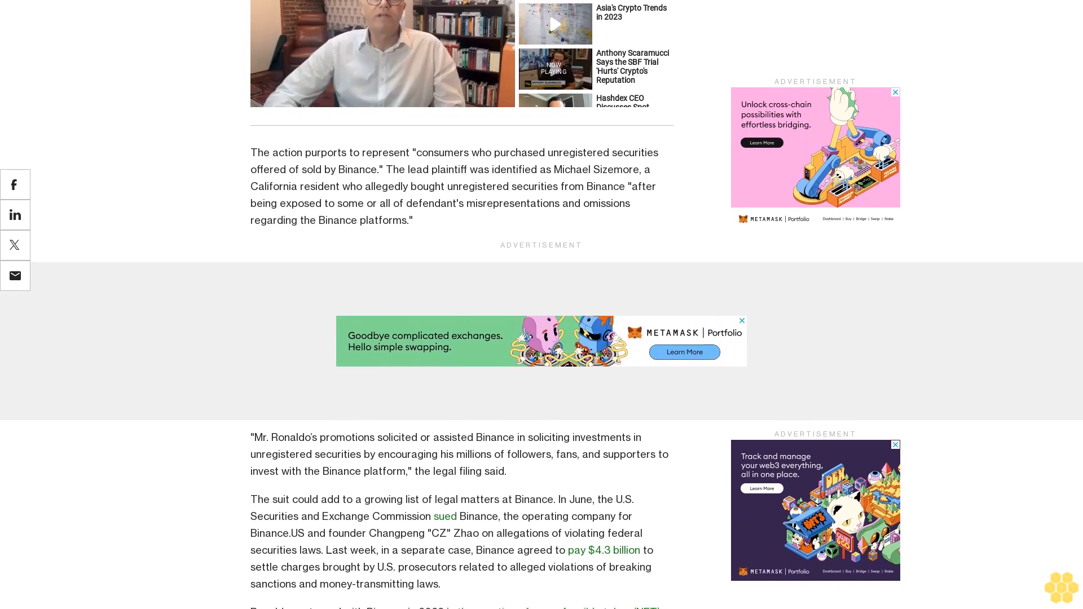
scroll("down", 3)
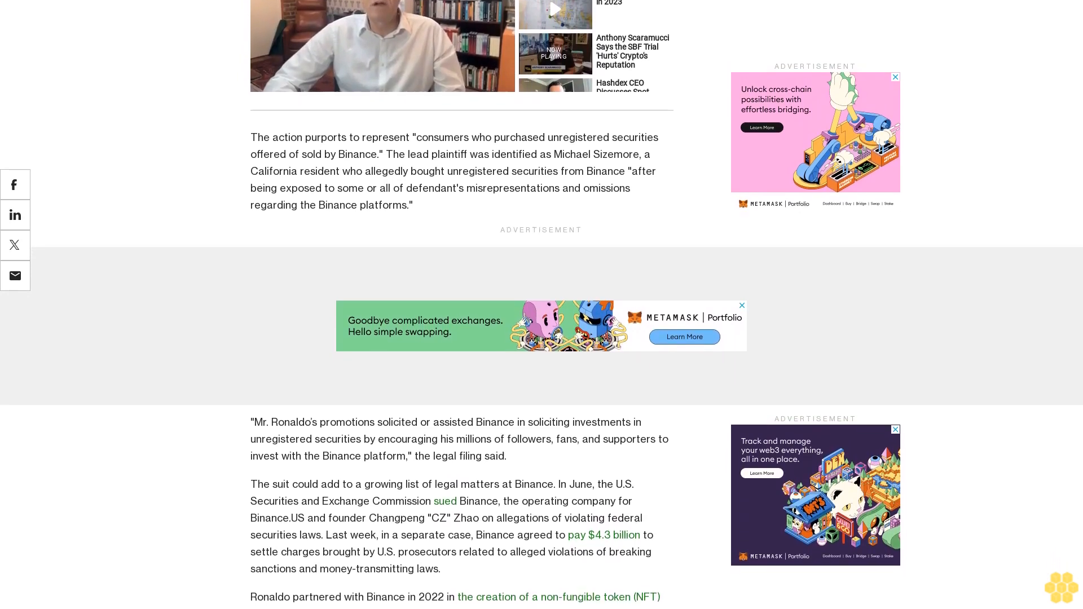
scroll("down", 3)
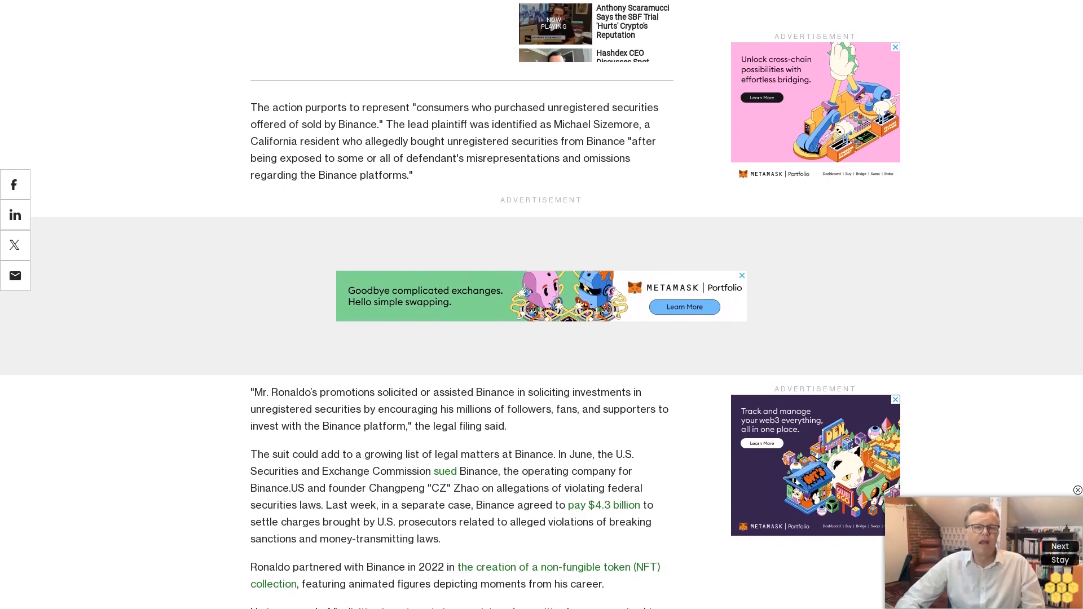
scroll("down", 3)
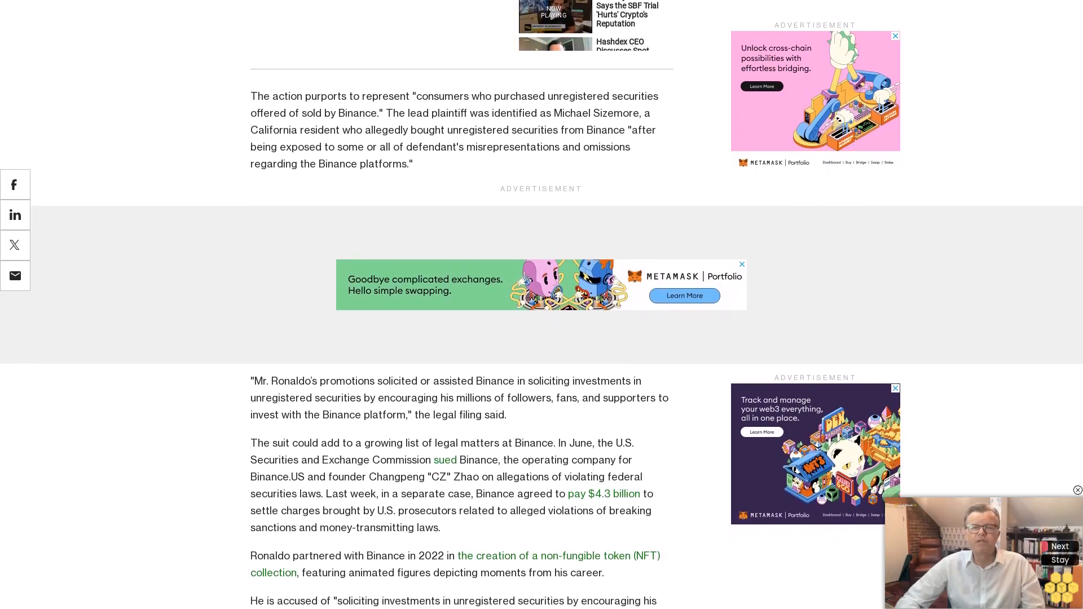
scroll("down", 3)
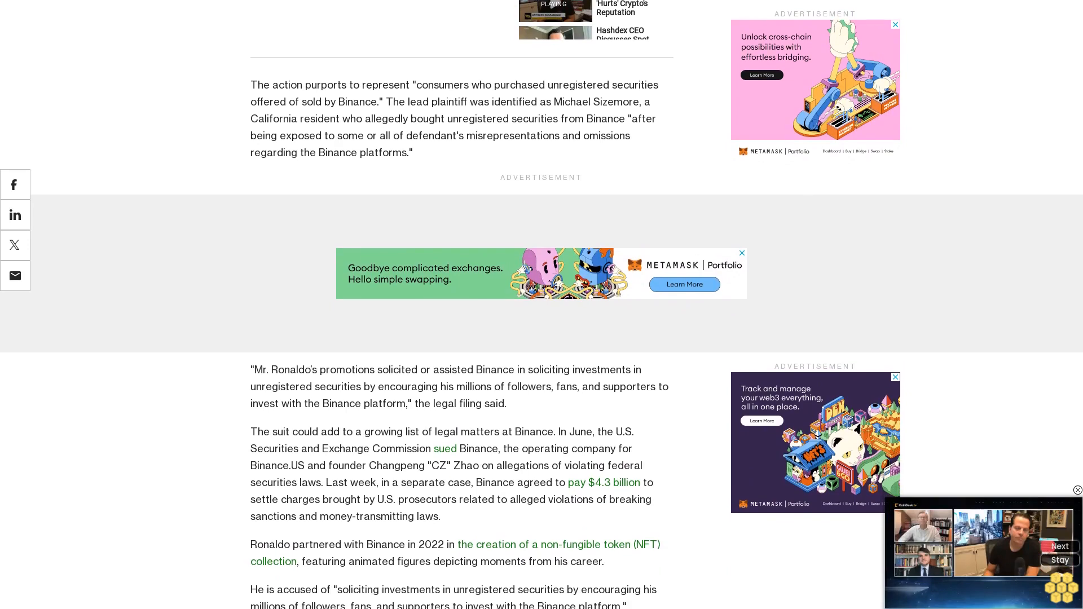
scroll("down", 3)
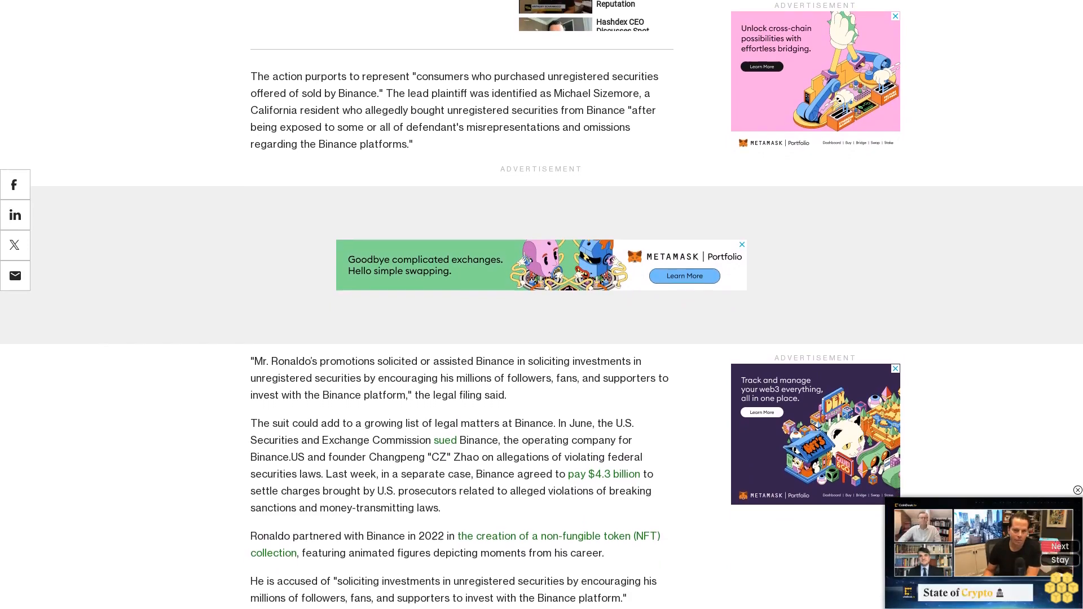
scroll("down", 3)
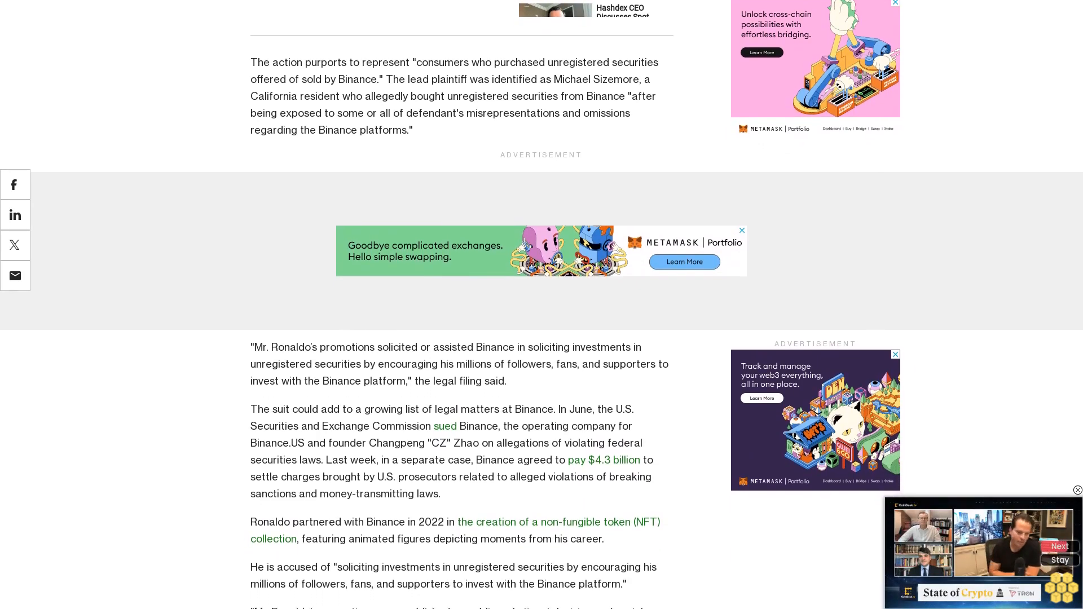
scroll("down", 3)
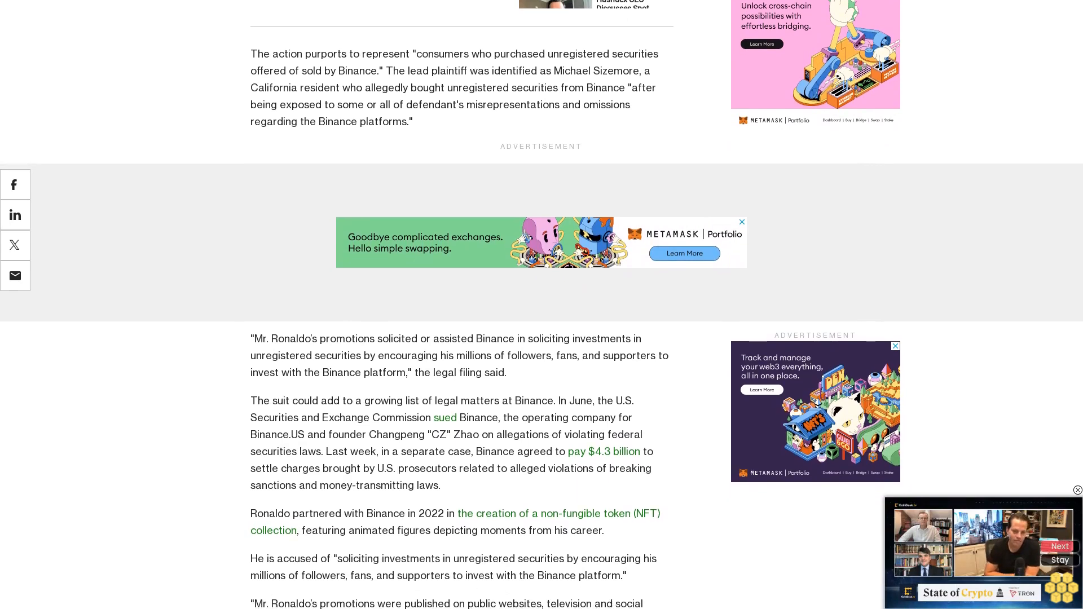
scroll("down", 3)
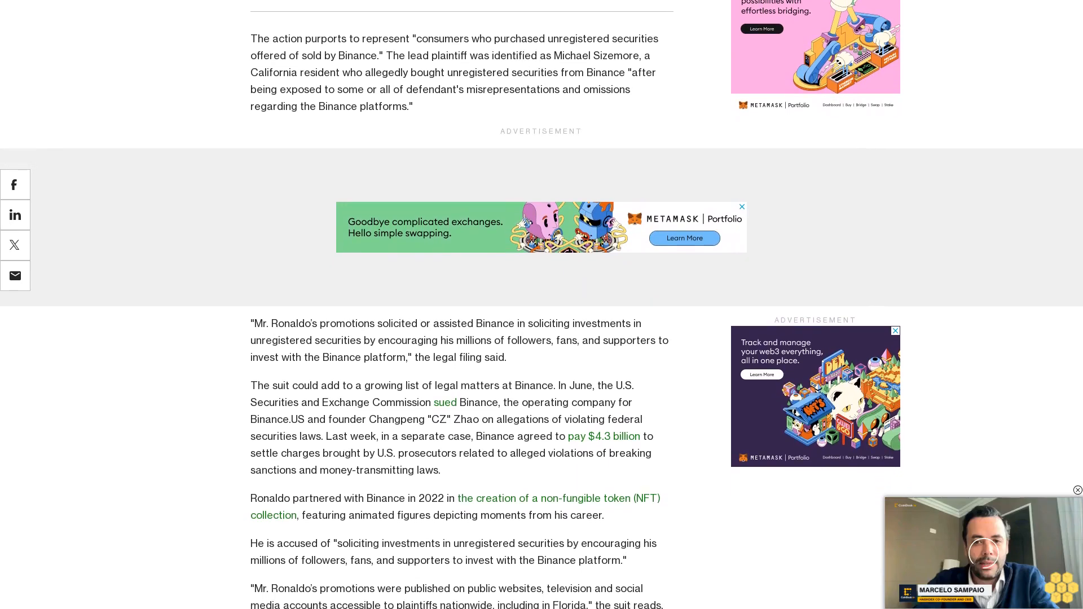
scroll("down", 3)
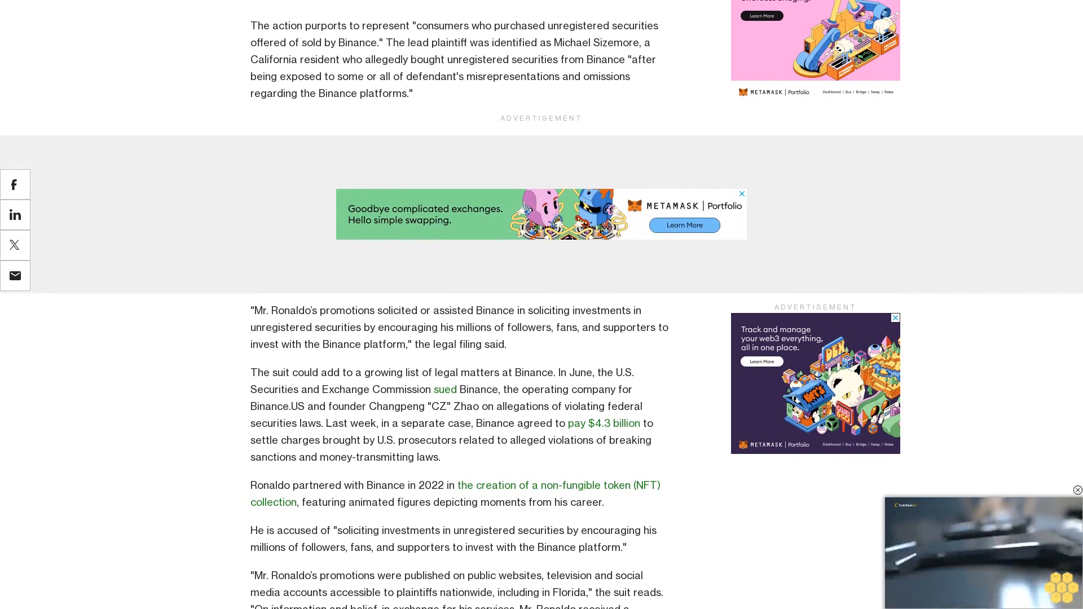
scroll("down", 3)
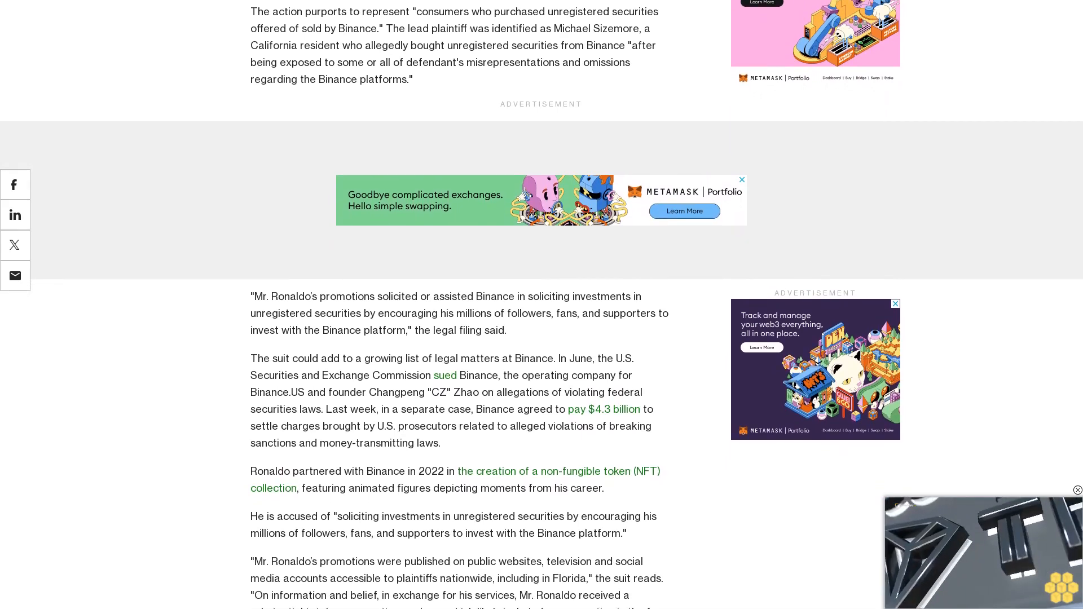
scroll("down", 3)
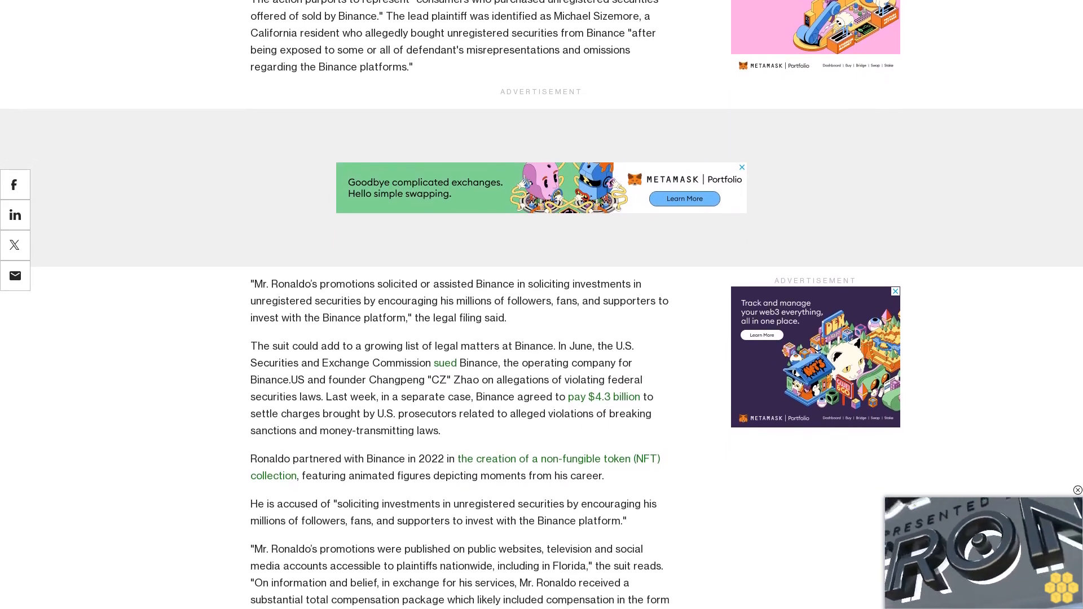
scroll("down", 3)
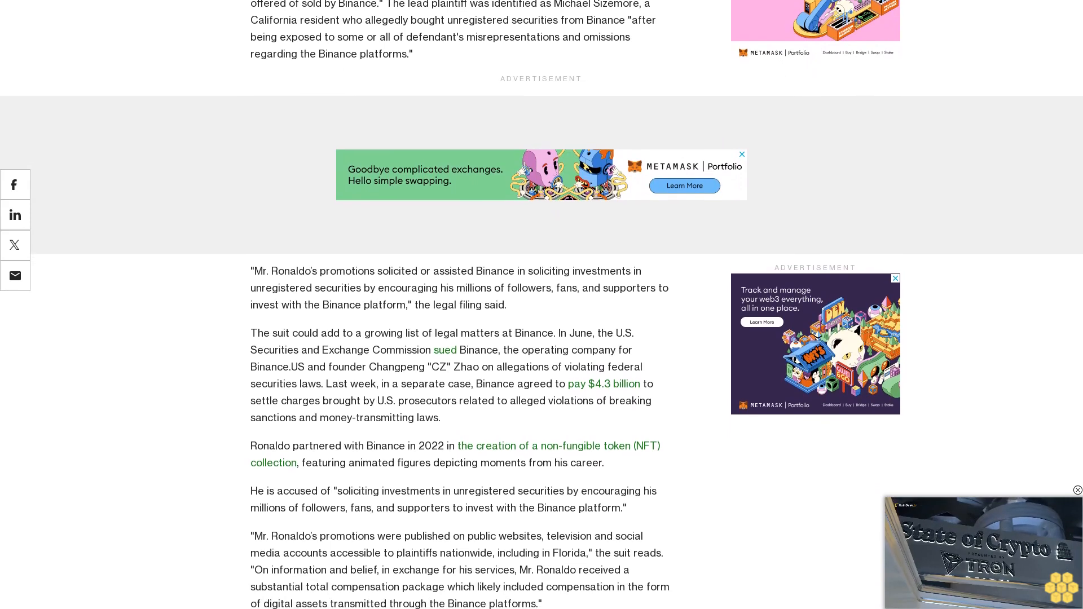
scroll("down", 3)
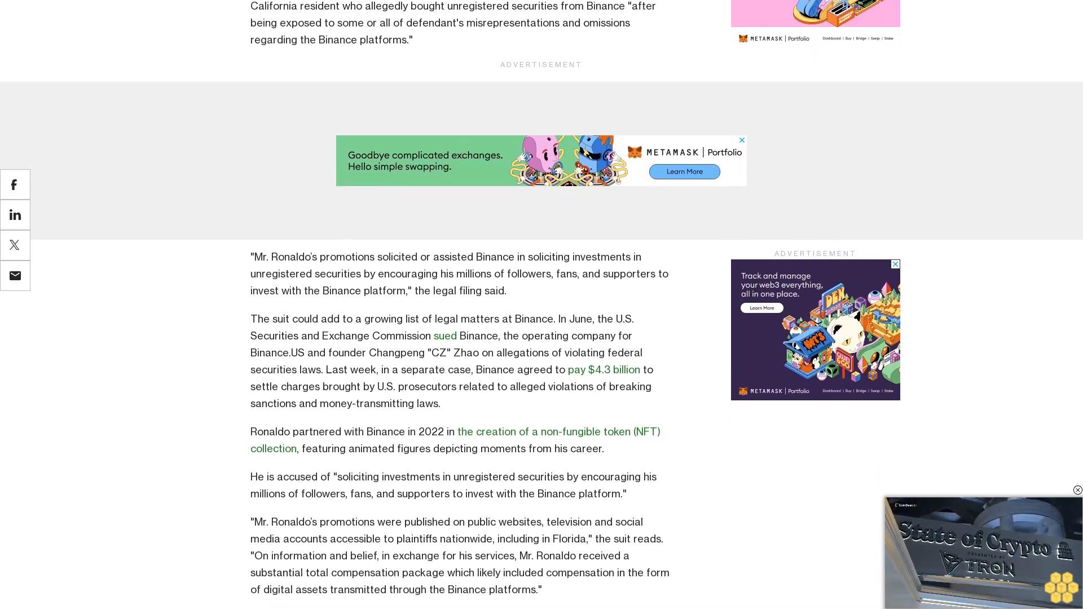
scroll("down", 3)
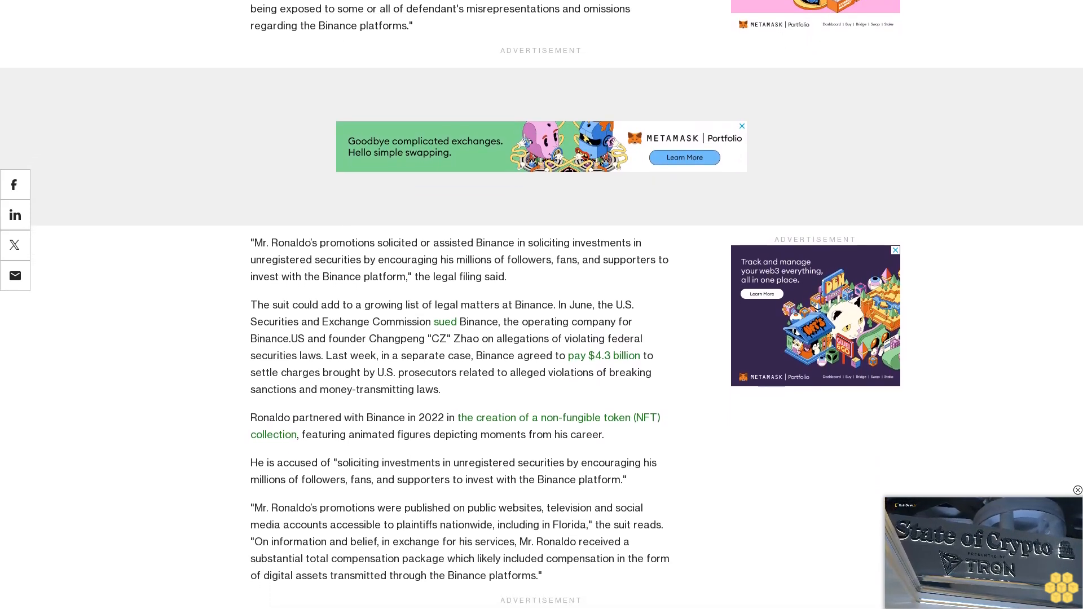
scroll("down", 3)
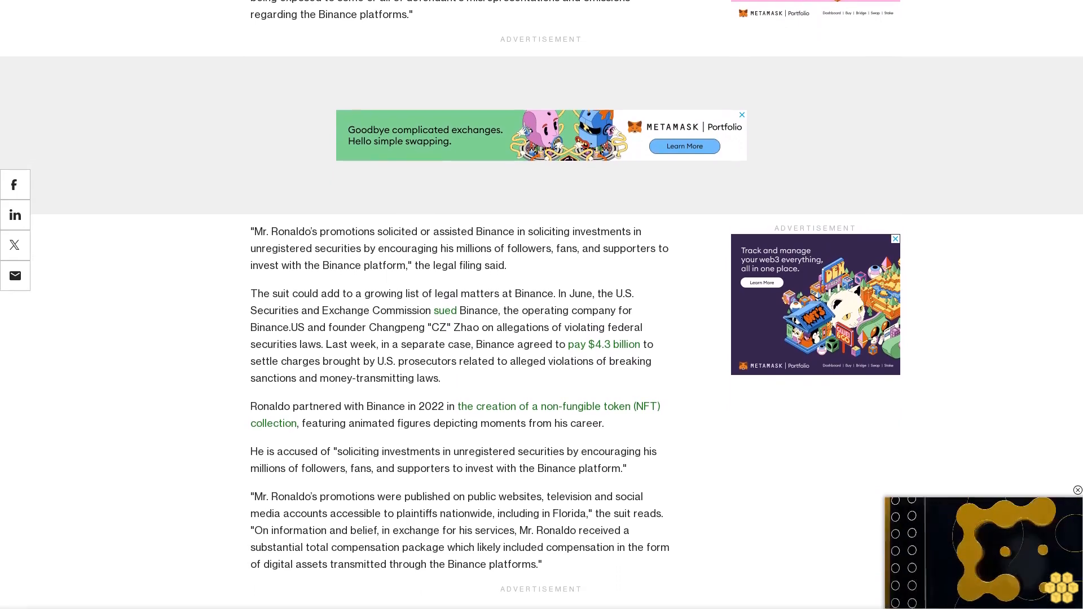
scroll("down", 3)
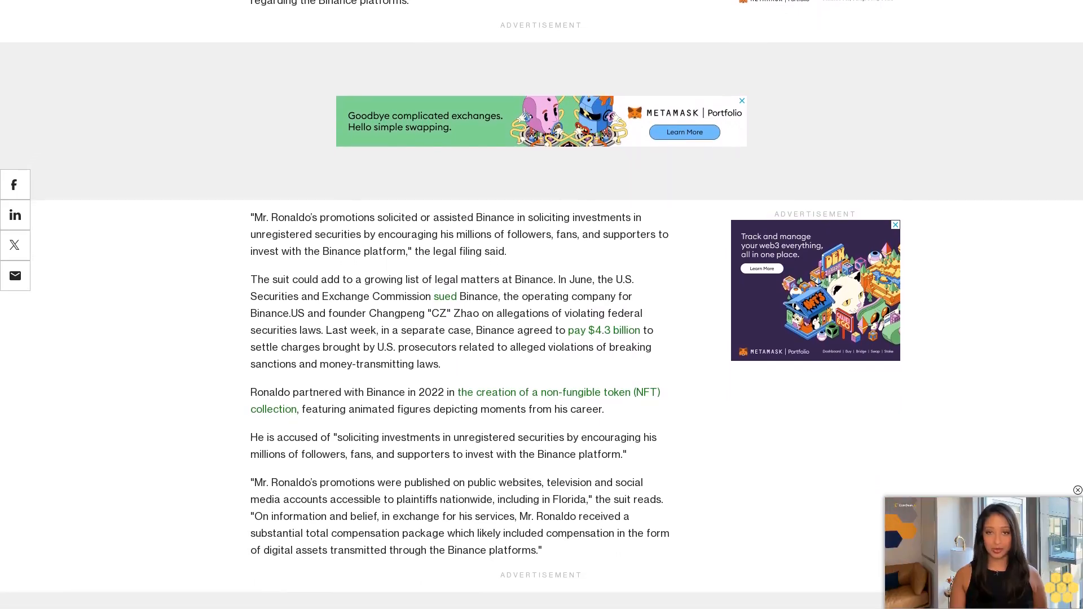
scroll("down", 3)
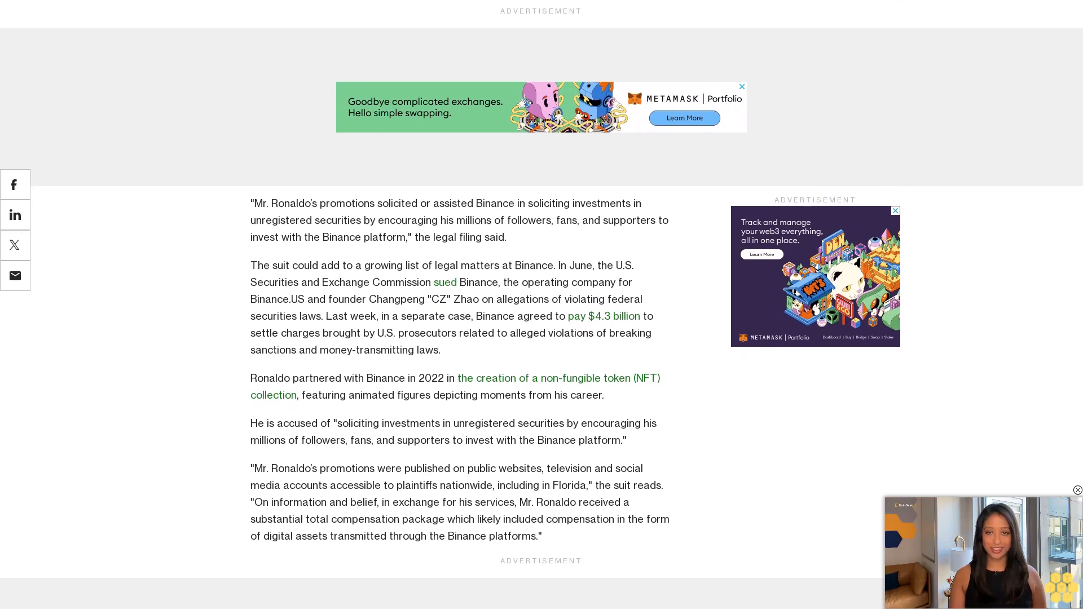
scroll("down", 3)
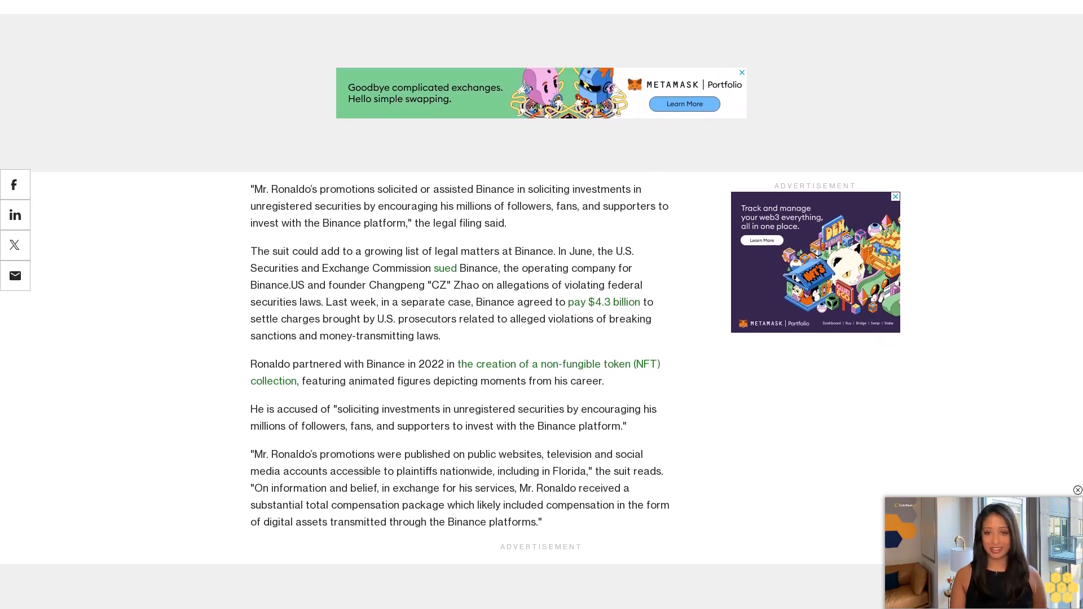
scroll("down", 3)
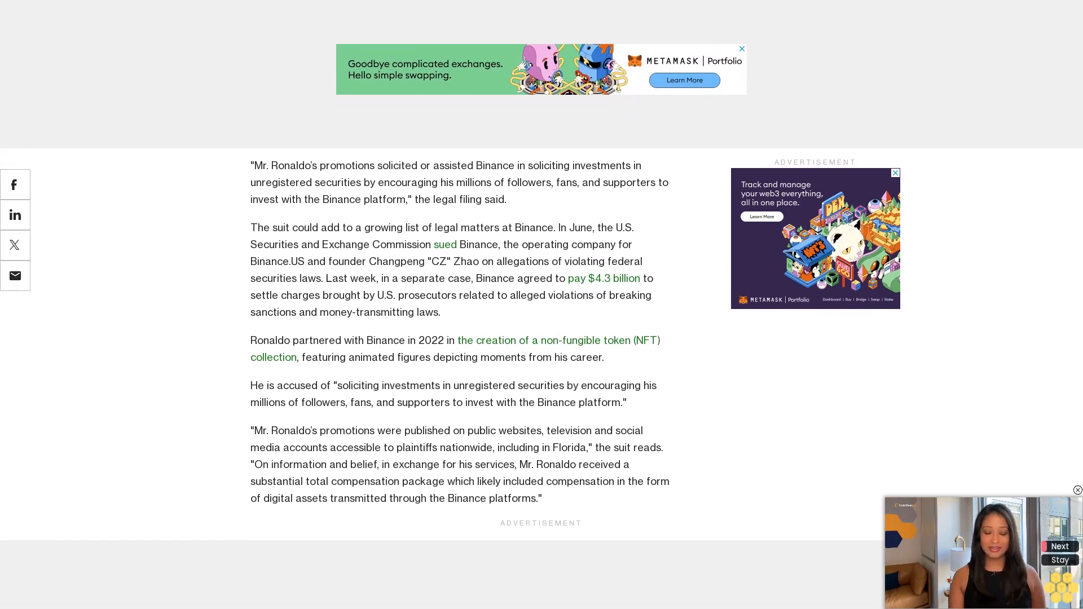
scroll("down", 3)
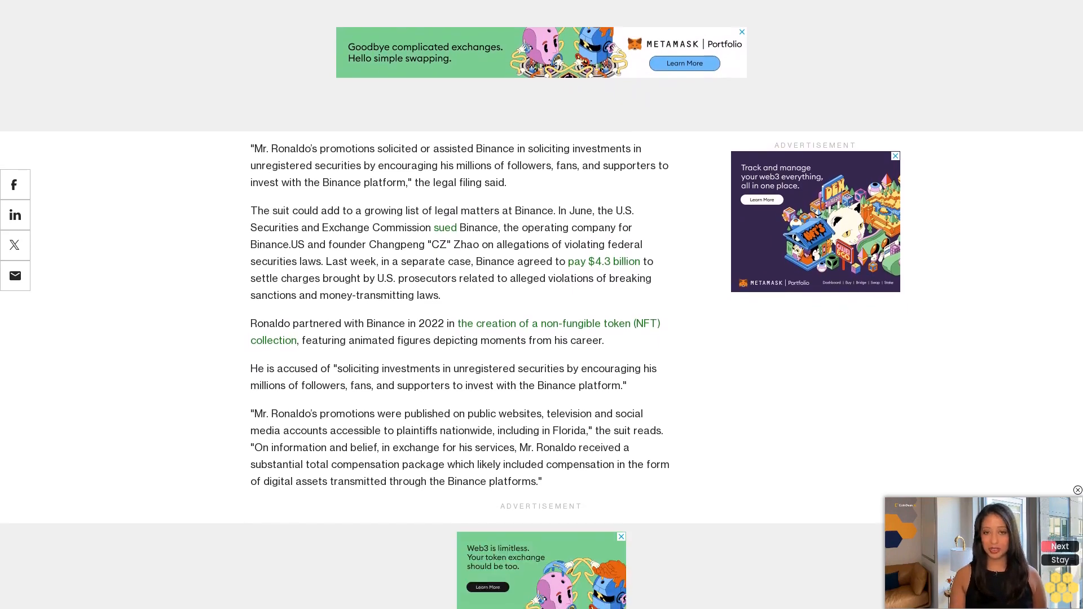
scroll("down", 3)
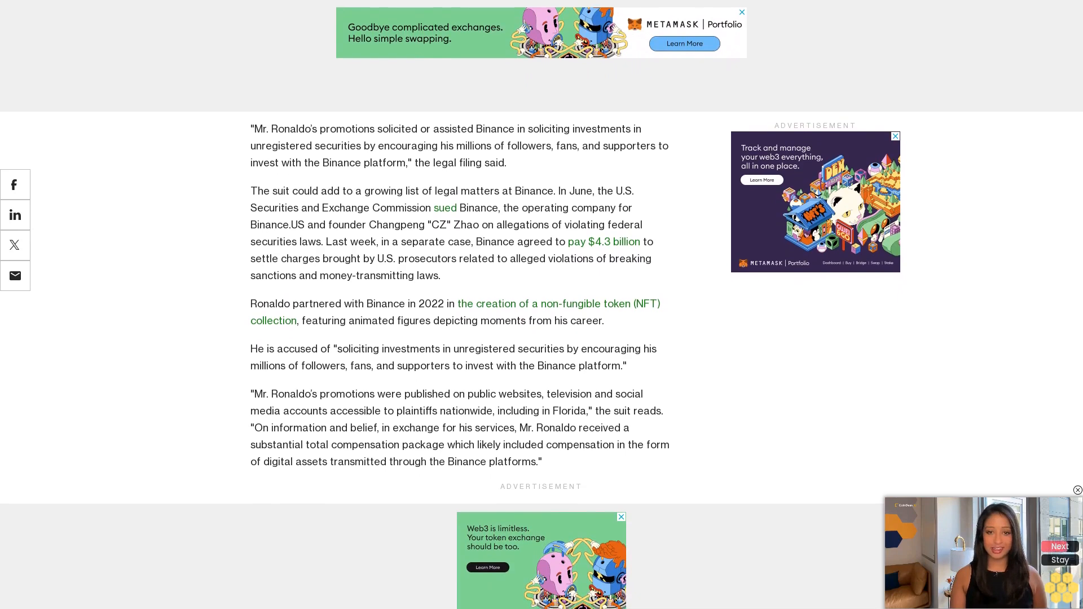
scroll("down", 3)
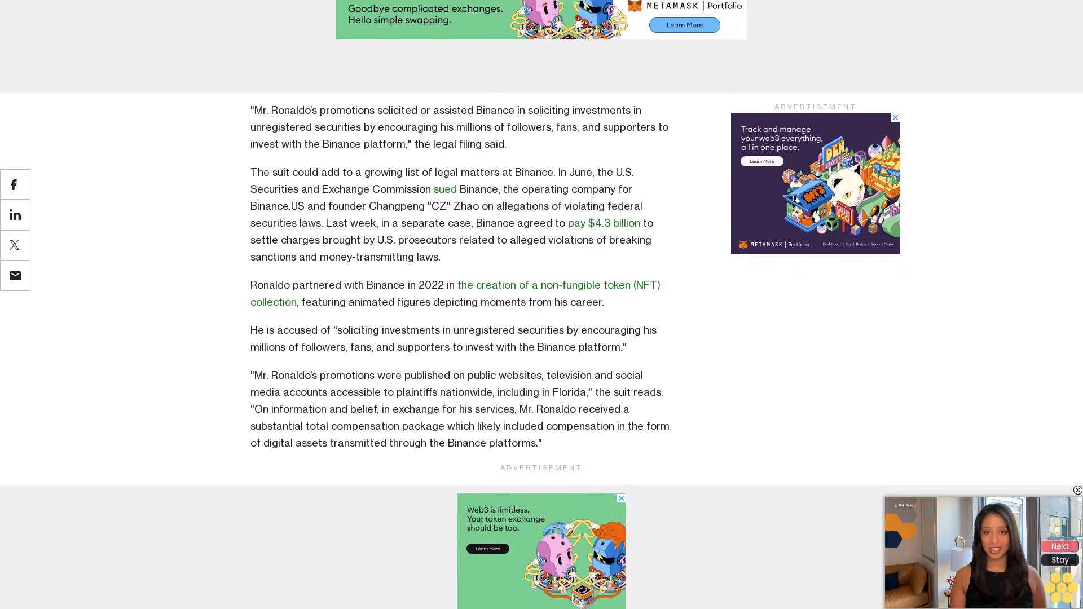